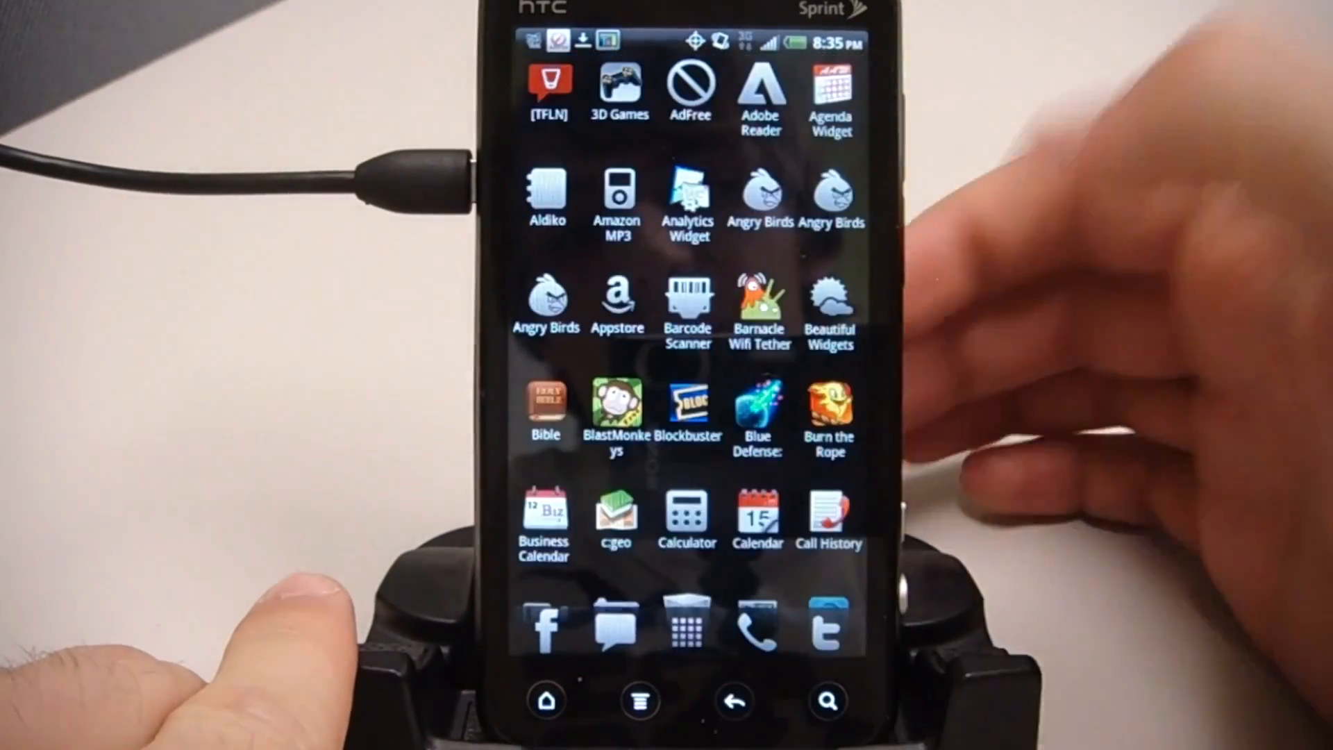
# - Launch Titanium Backup from the app drawer and dismiss its root-privileges error
pyautogui.scroll(-3)
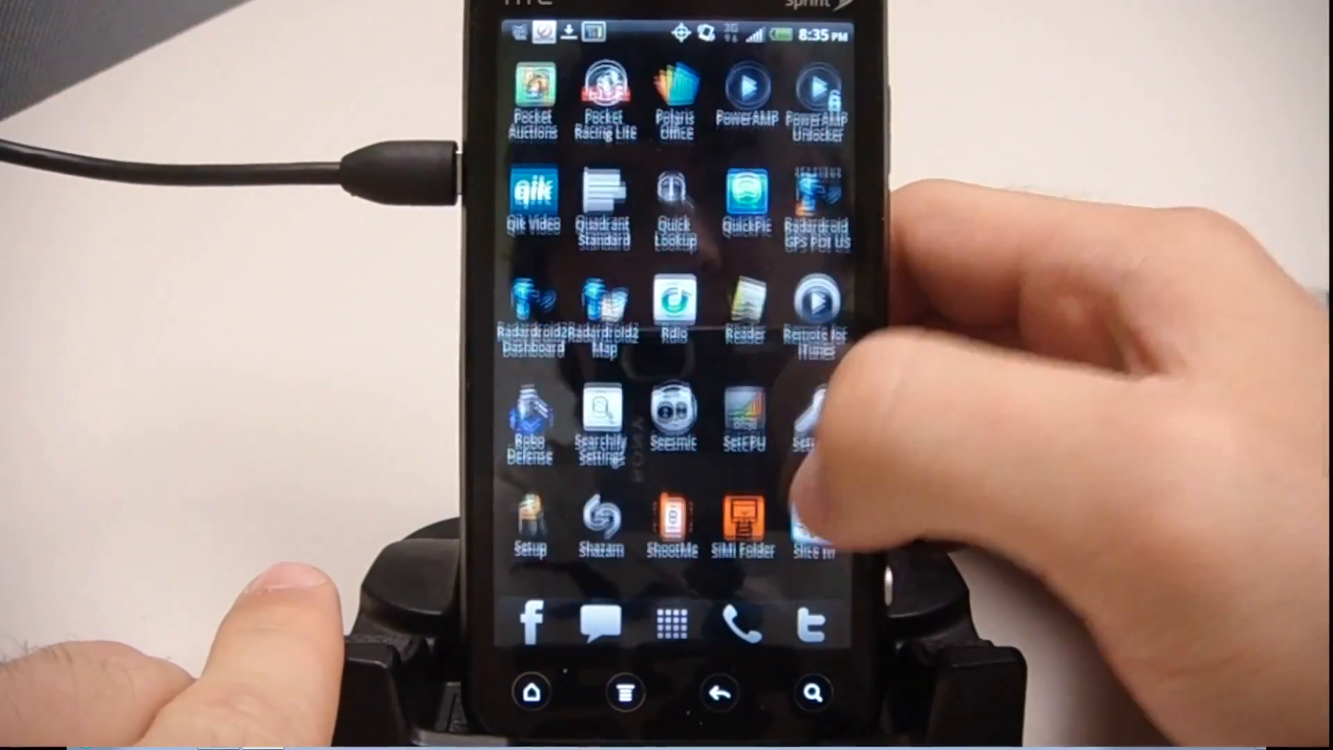
pyautogui.scroll(-3)
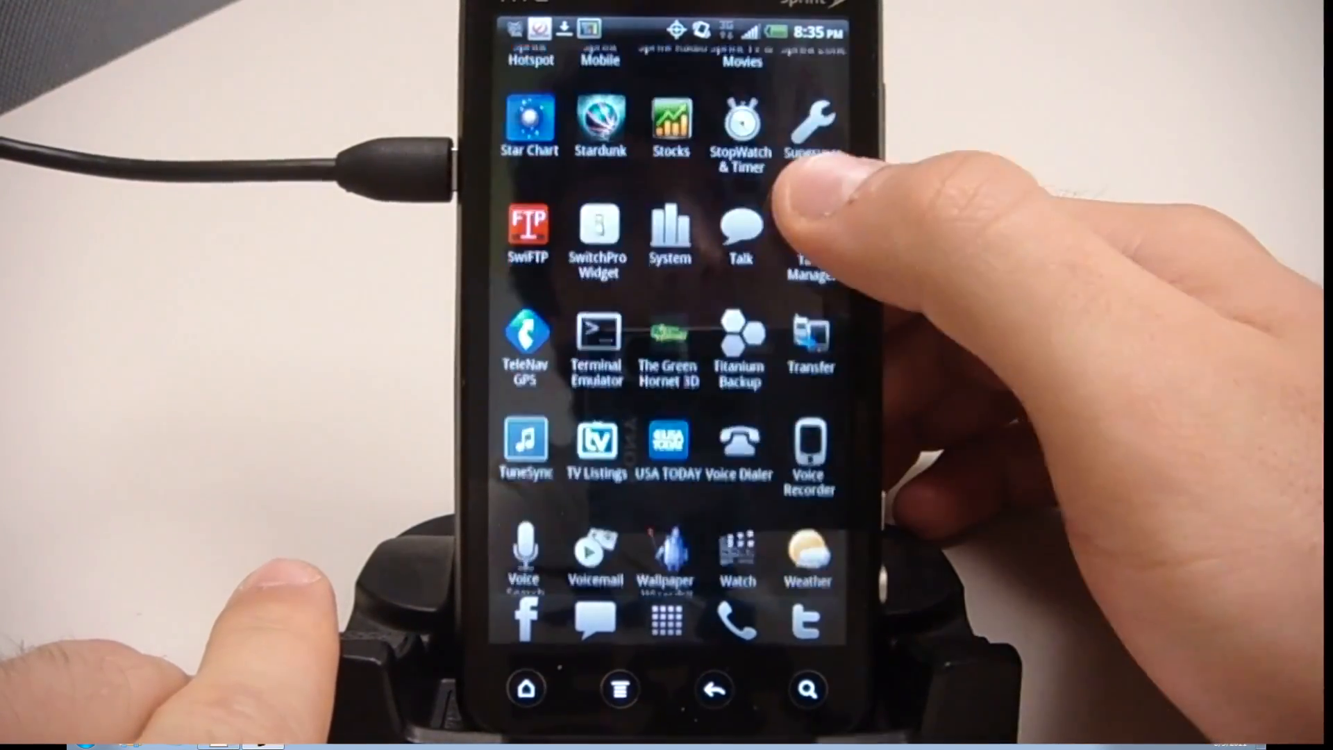
pyautogui.click(738, 344)
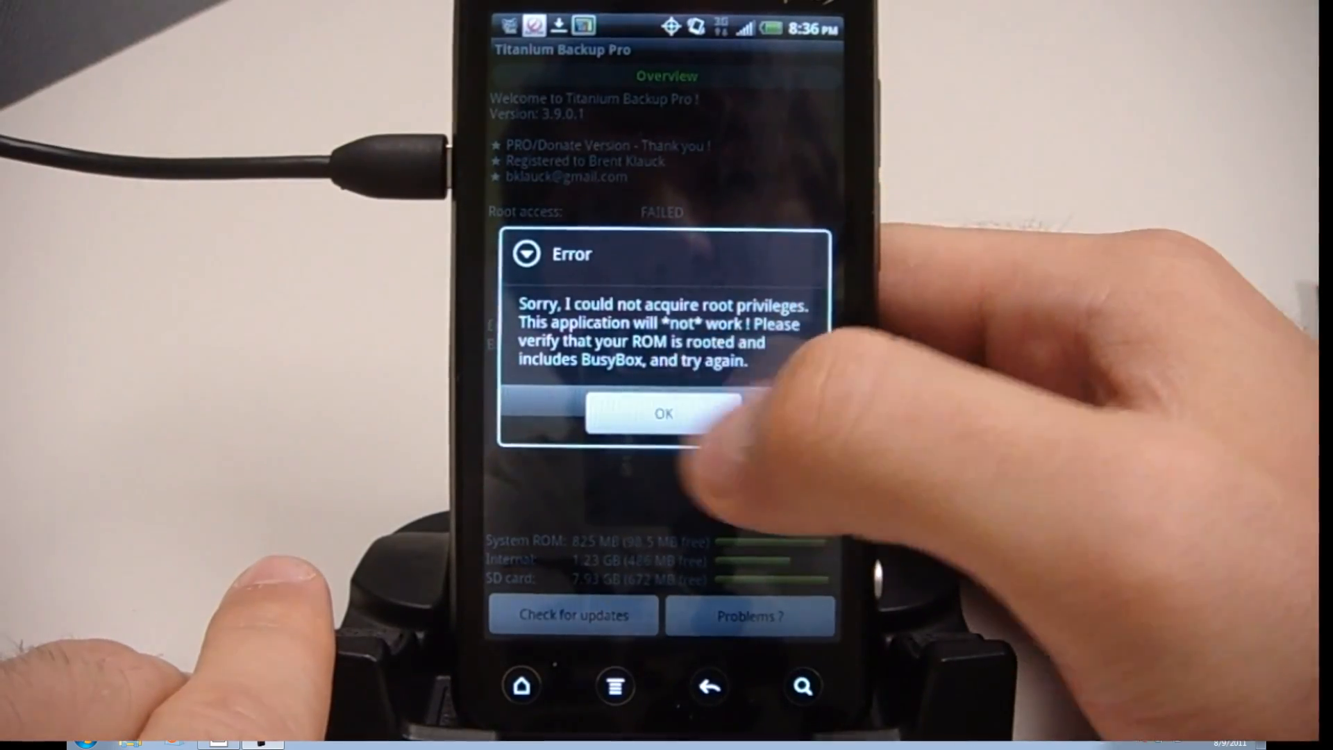
pyautogui.click(664, 413)
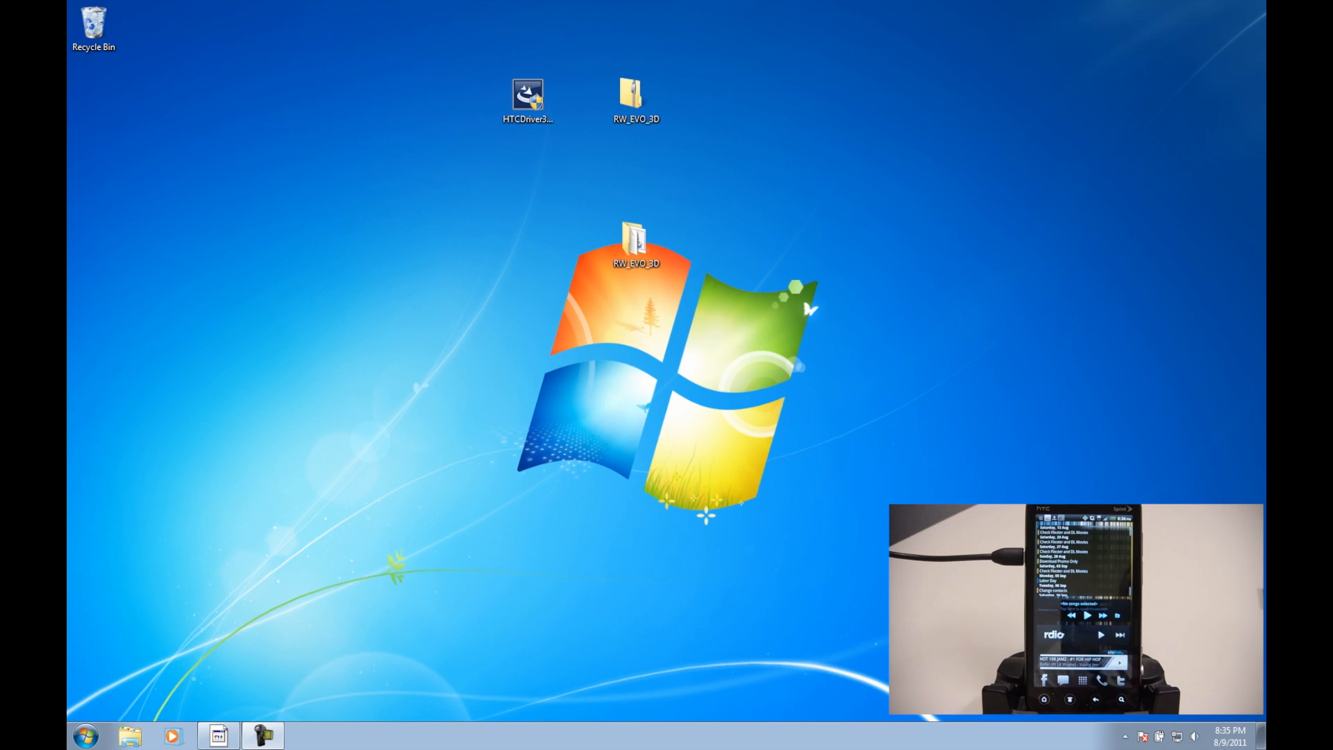
pyautogui.moveTo(831, 575)
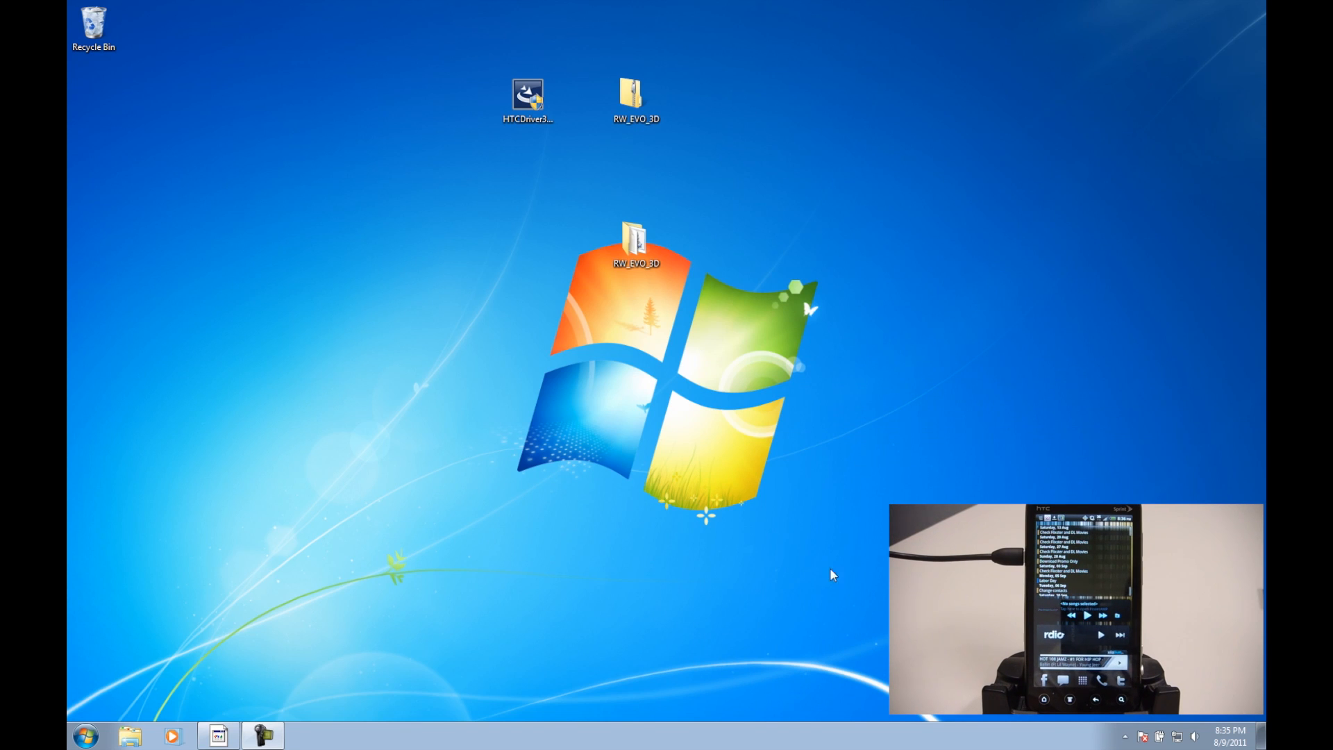
pyautogui.click(84, 735)
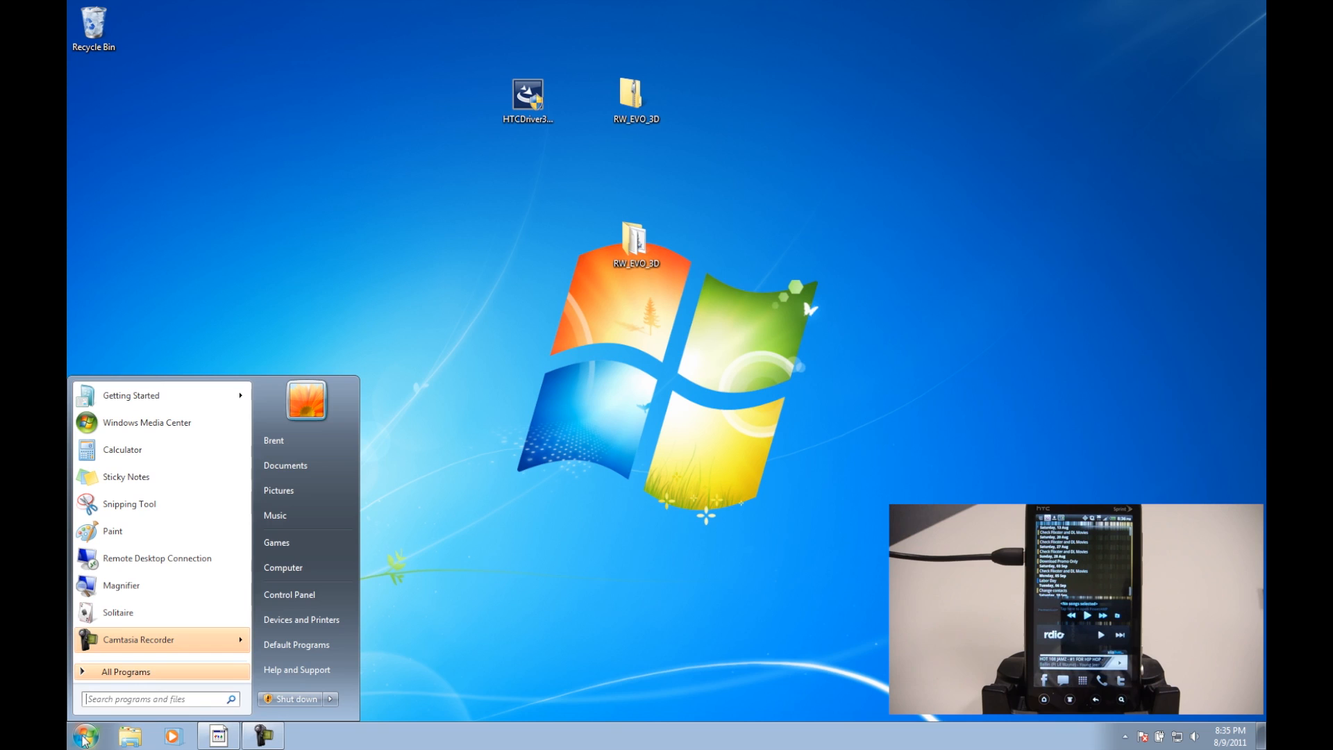
pyautogui.write('uninstal')
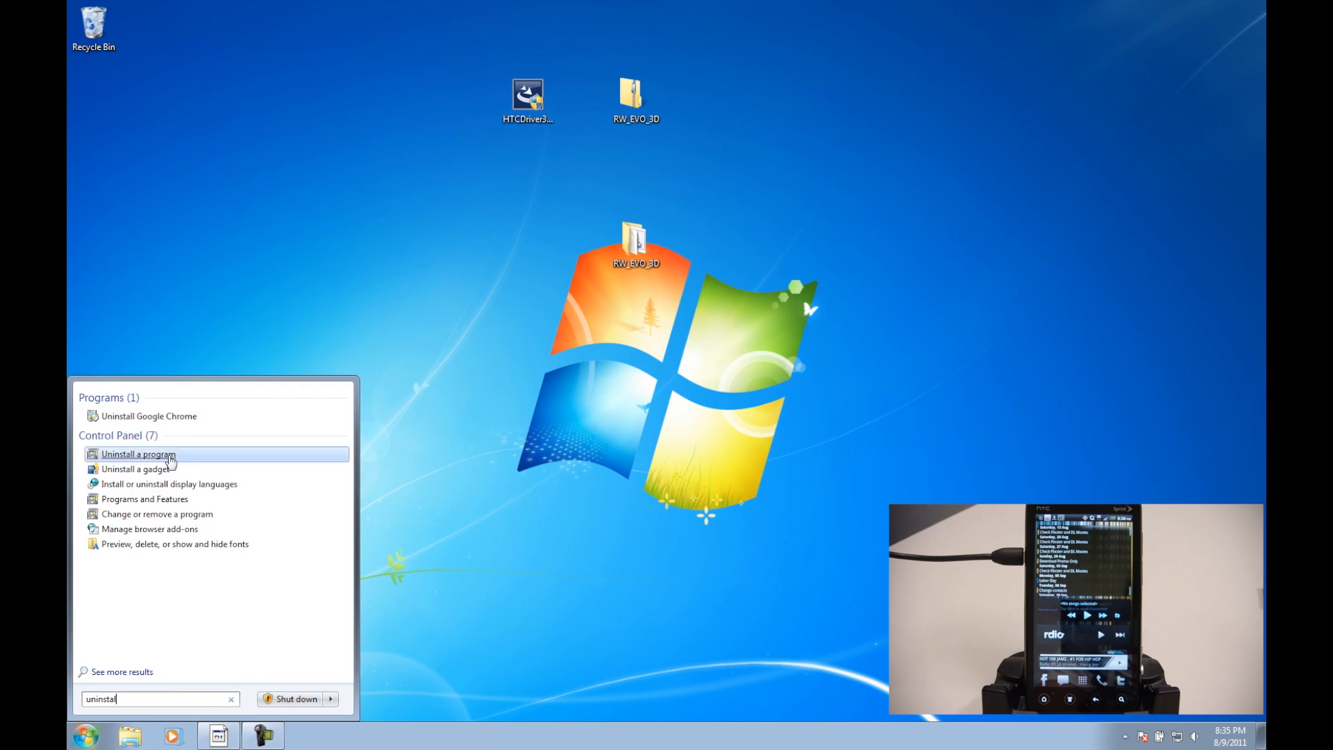
pyautogui.click(137, 454)
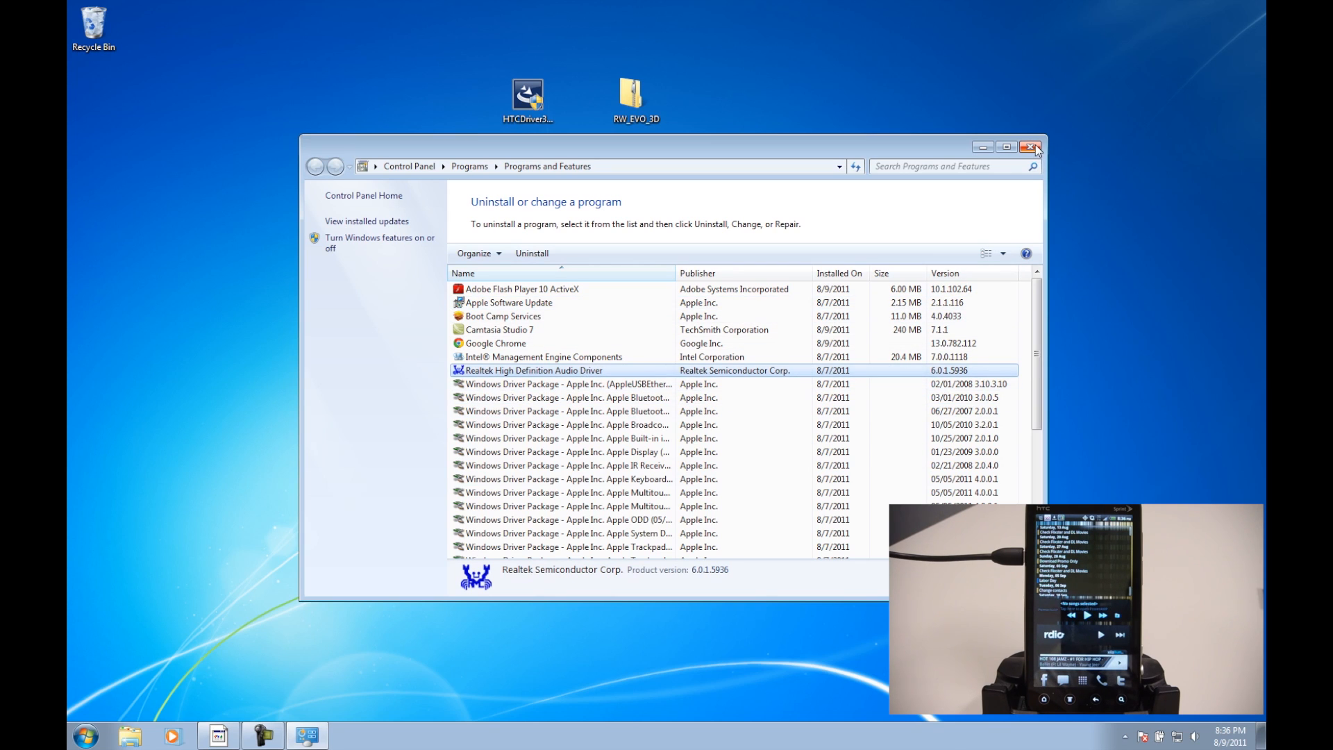
pyautogui.moveTo(1034, 148)
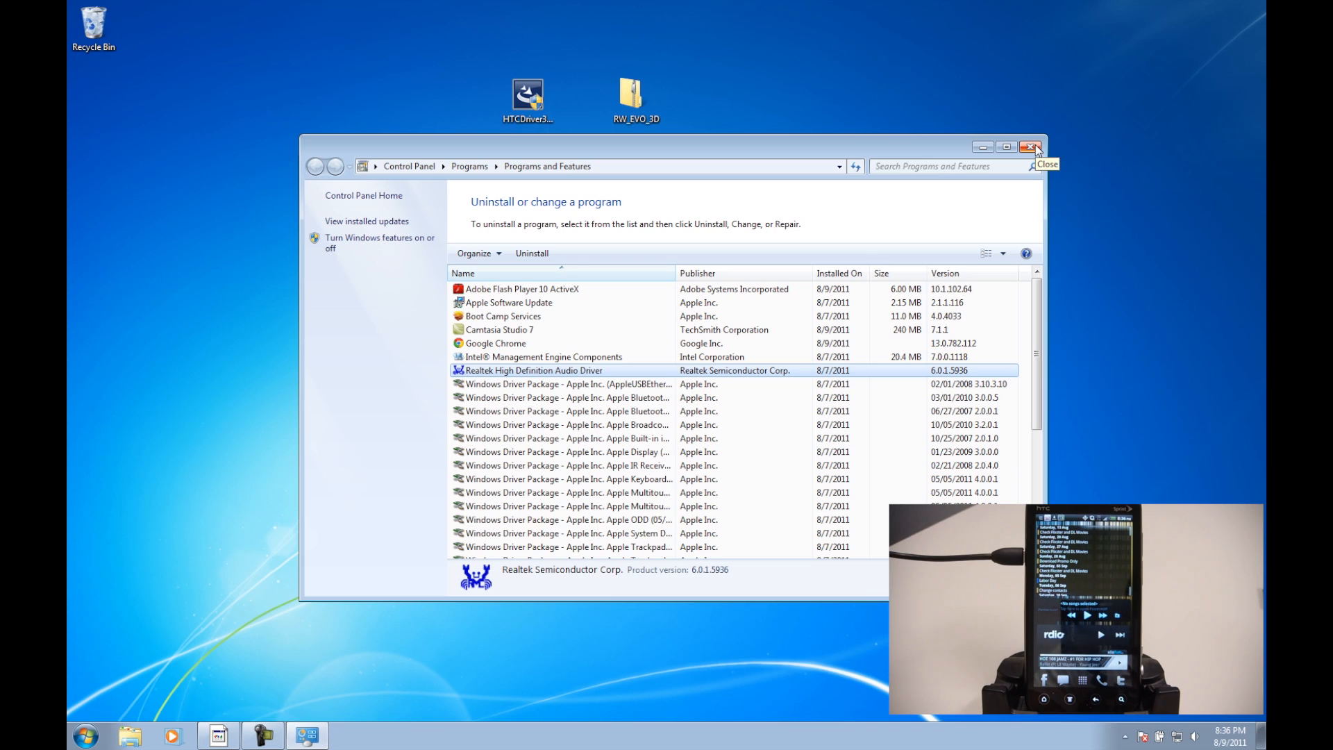
pyautogui.click(1030, 147)
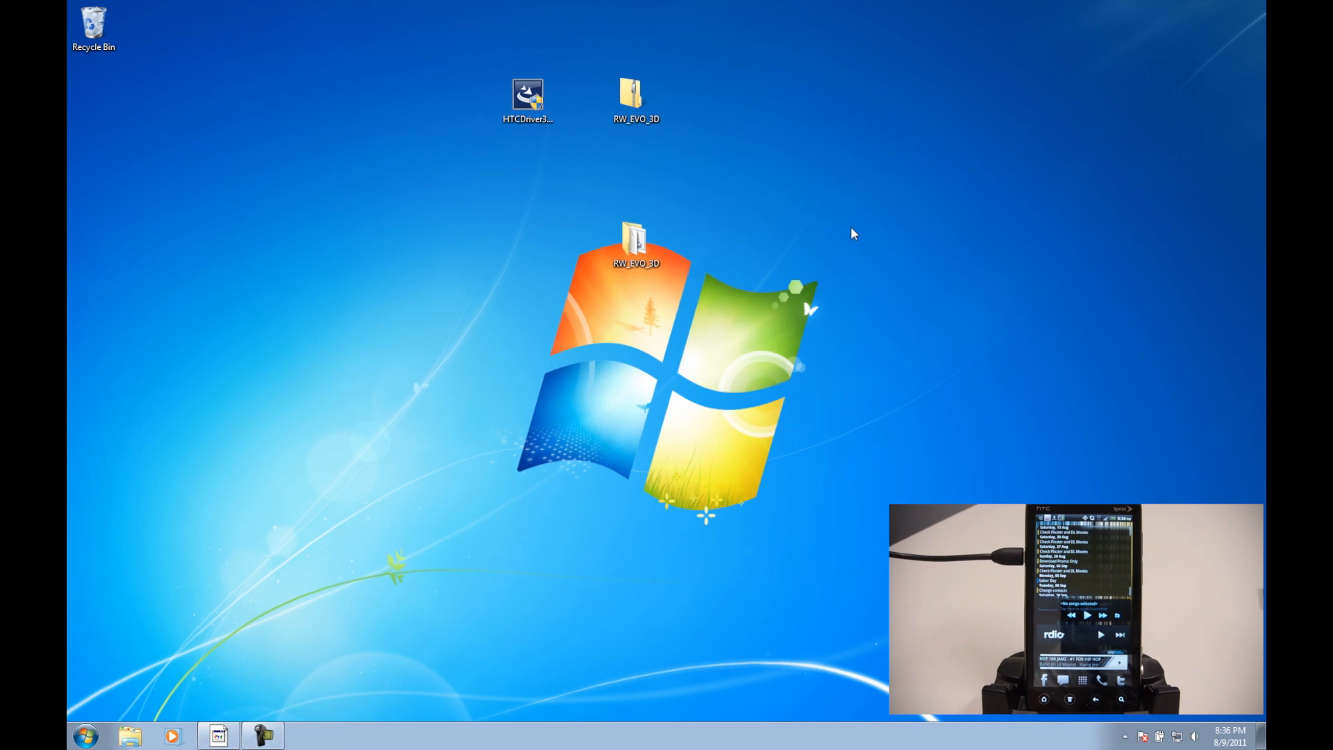
# - Run the HTCDriver installer from the desktop so the InstallShield Wizard installs drivers
pyautogui.click(527, 100)
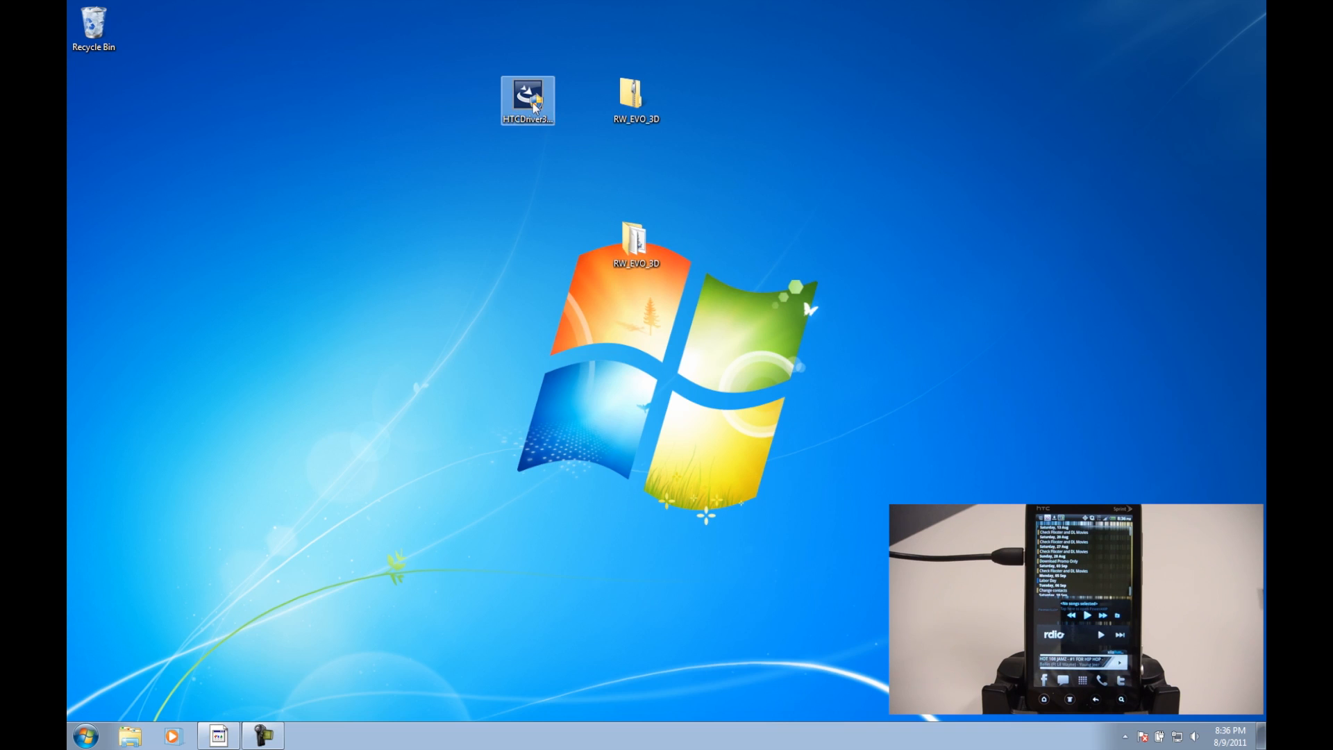
pyautogui.click(635, 98)
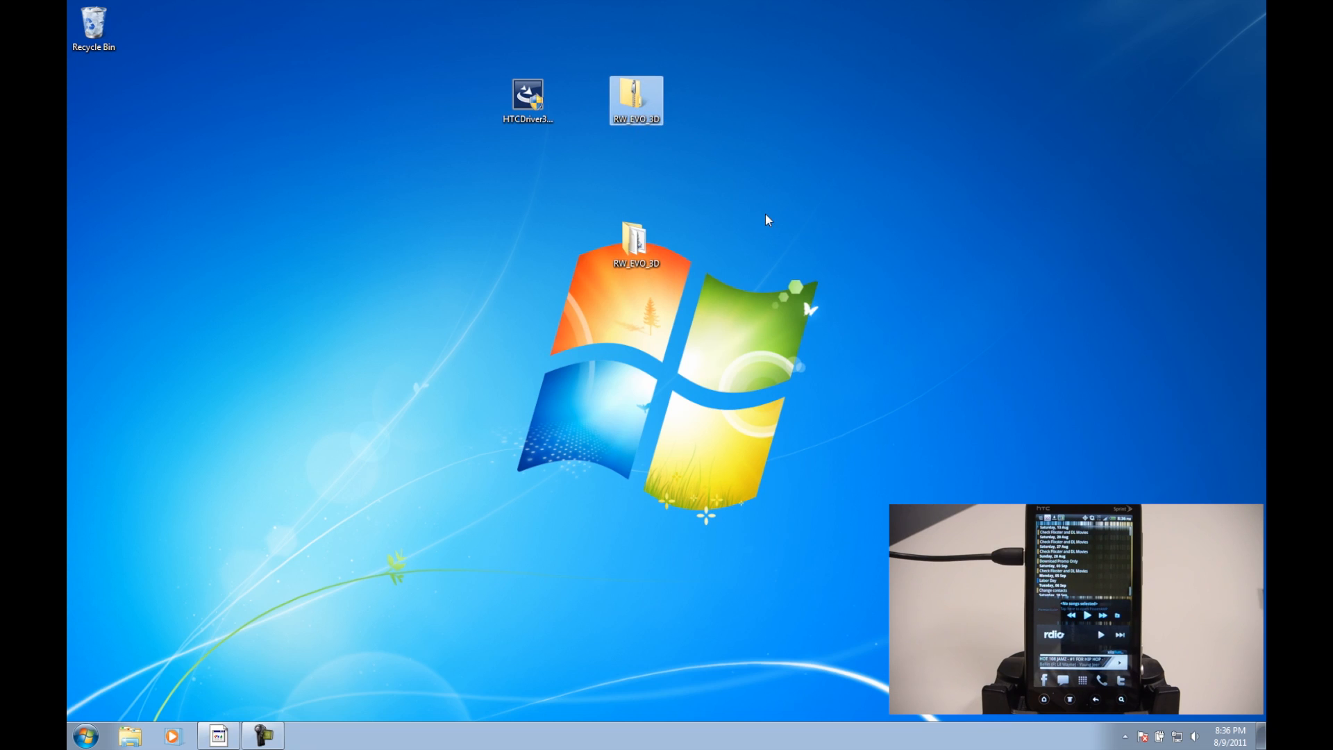
pyautogui.click(527, 99)
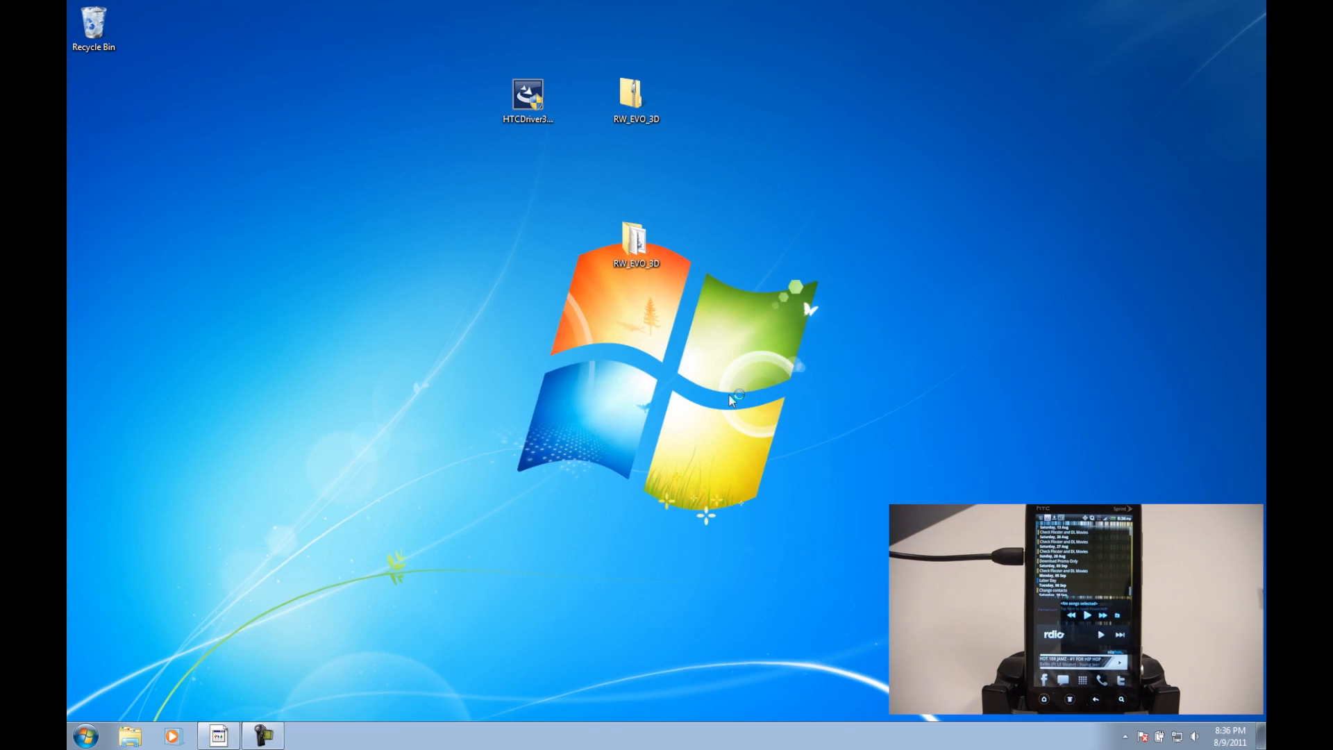
pyautogui.doubleClick(526, 94)
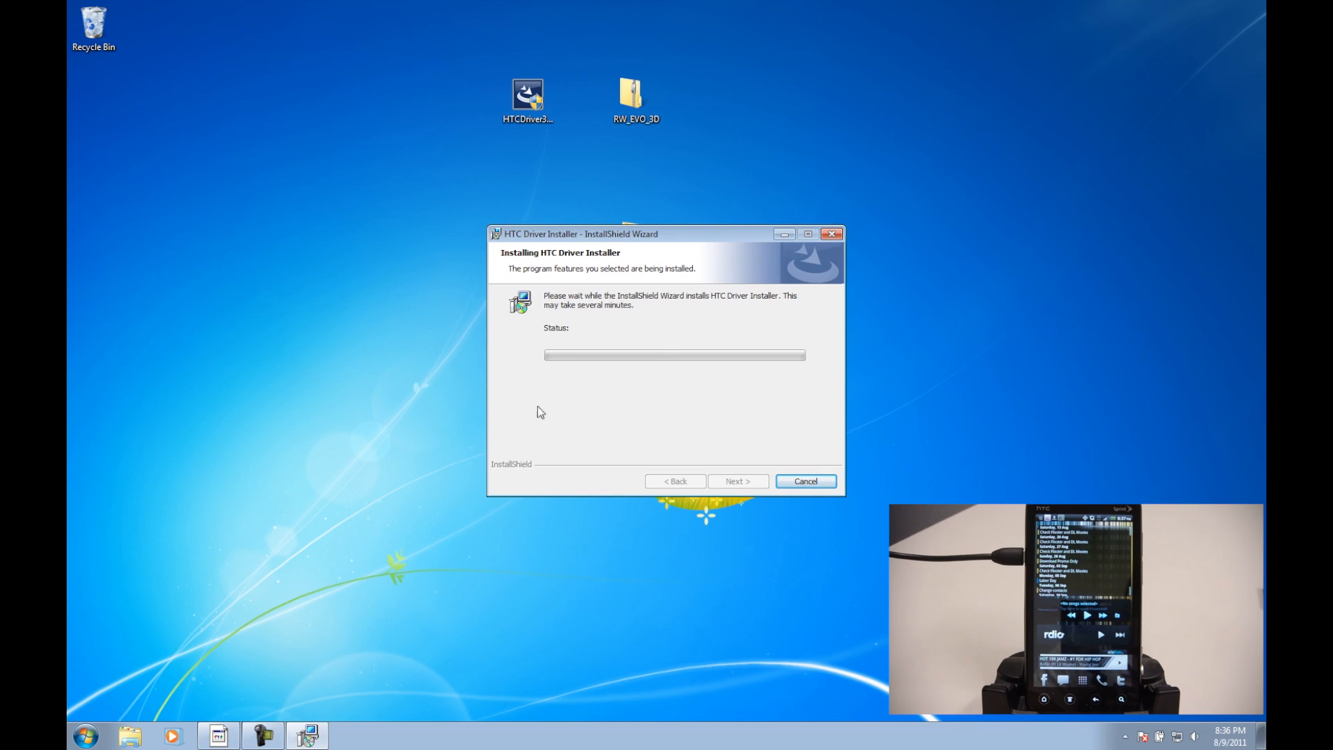
pyautogui.moveTo(656, 367)
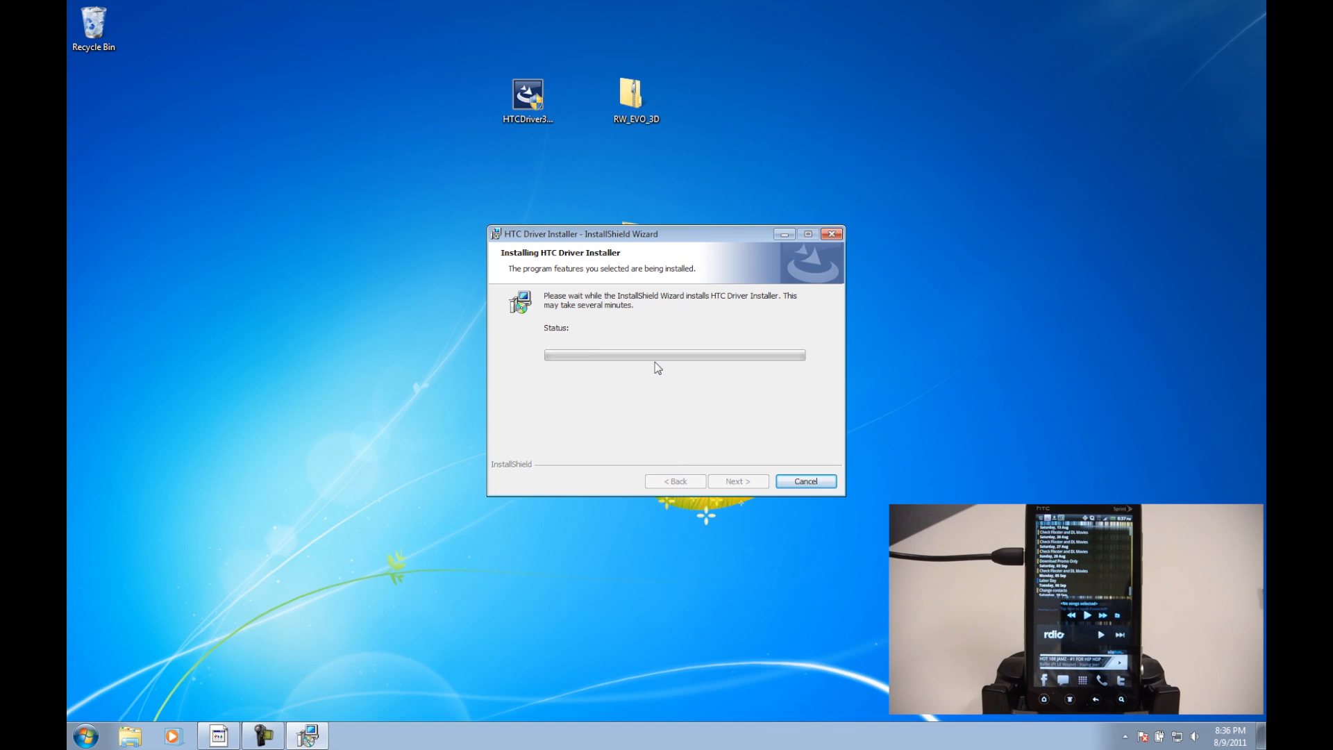
pyautogui.moveTo(712, 437)
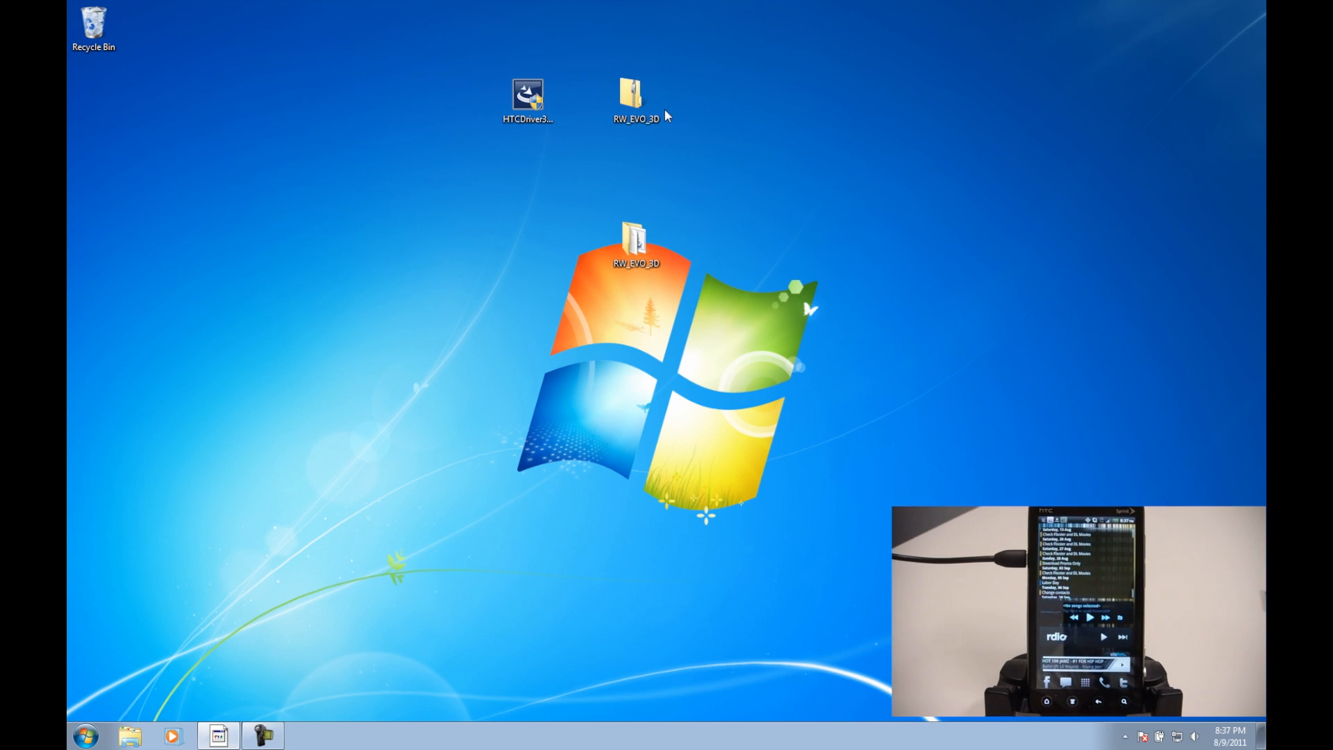
pyautogui.click(635, 95)
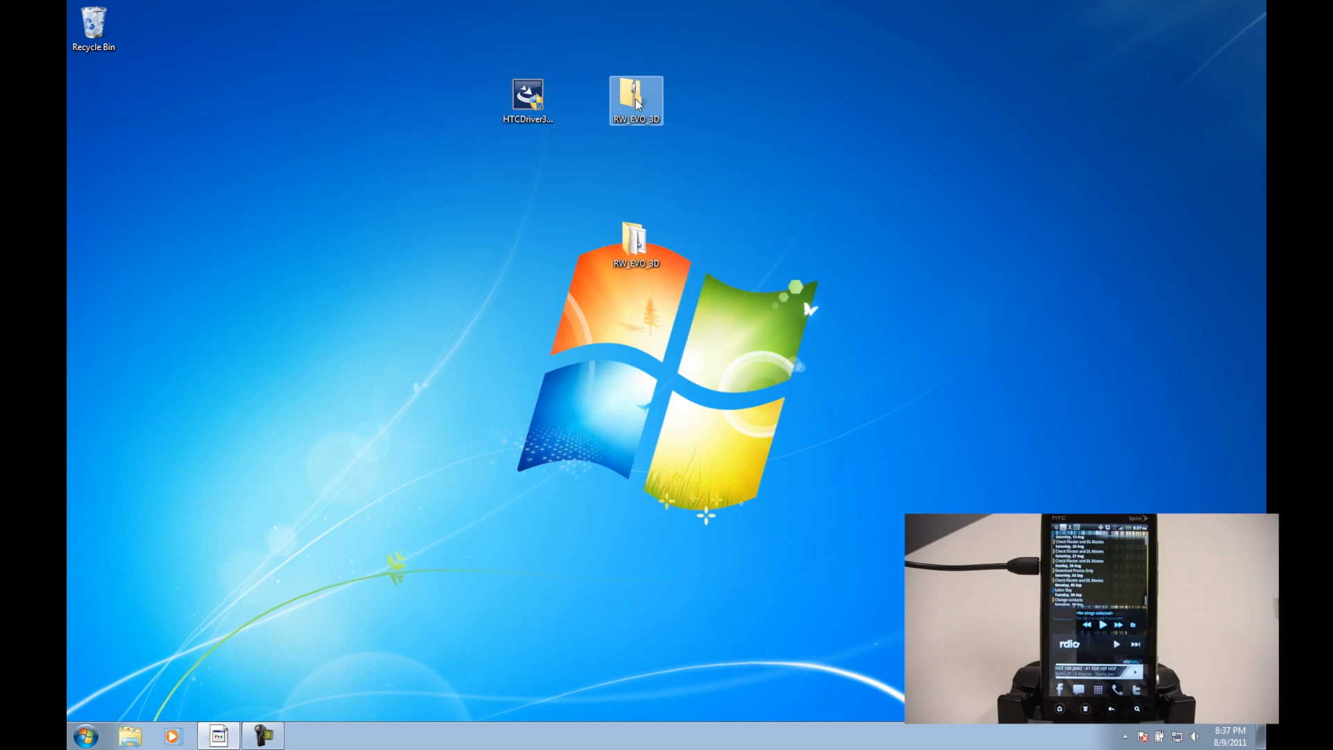
pyautogui.rightClick(635, 99)
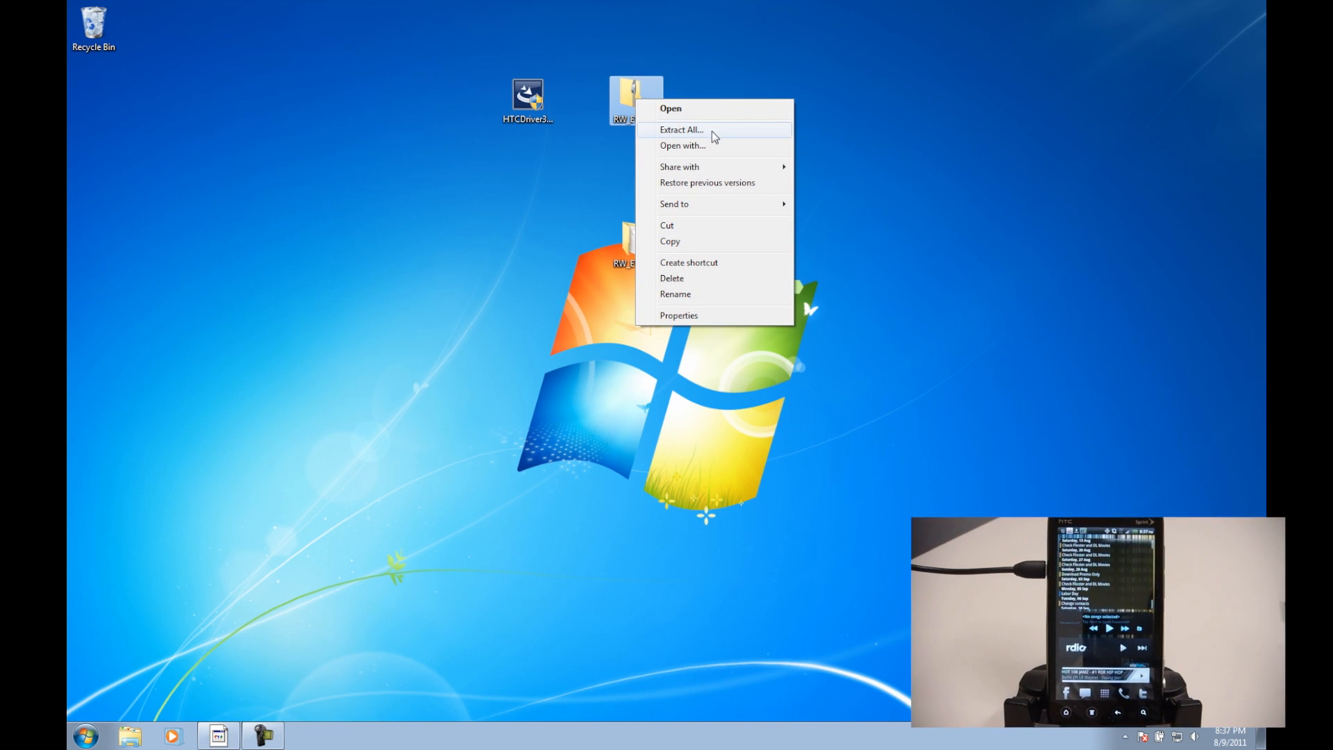
pyautogui.click(681, 129)
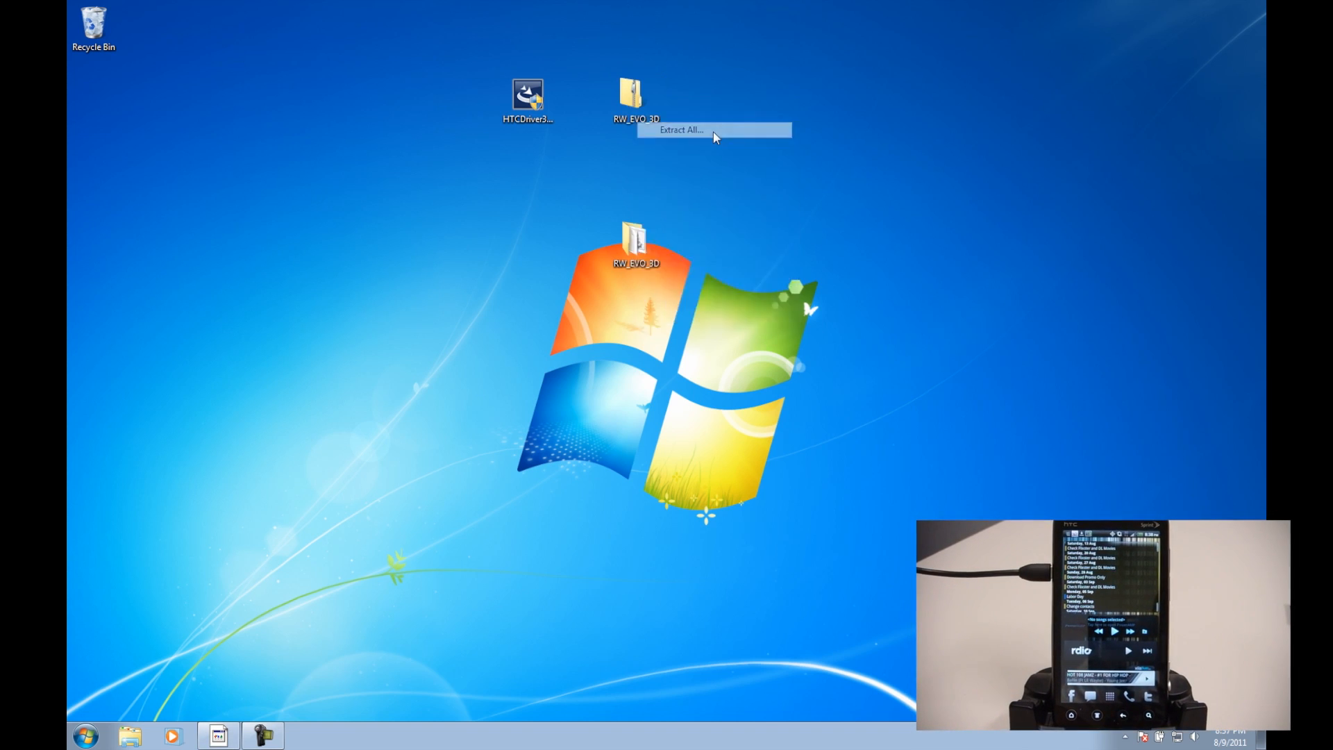
pyautogui.click(679, 129)
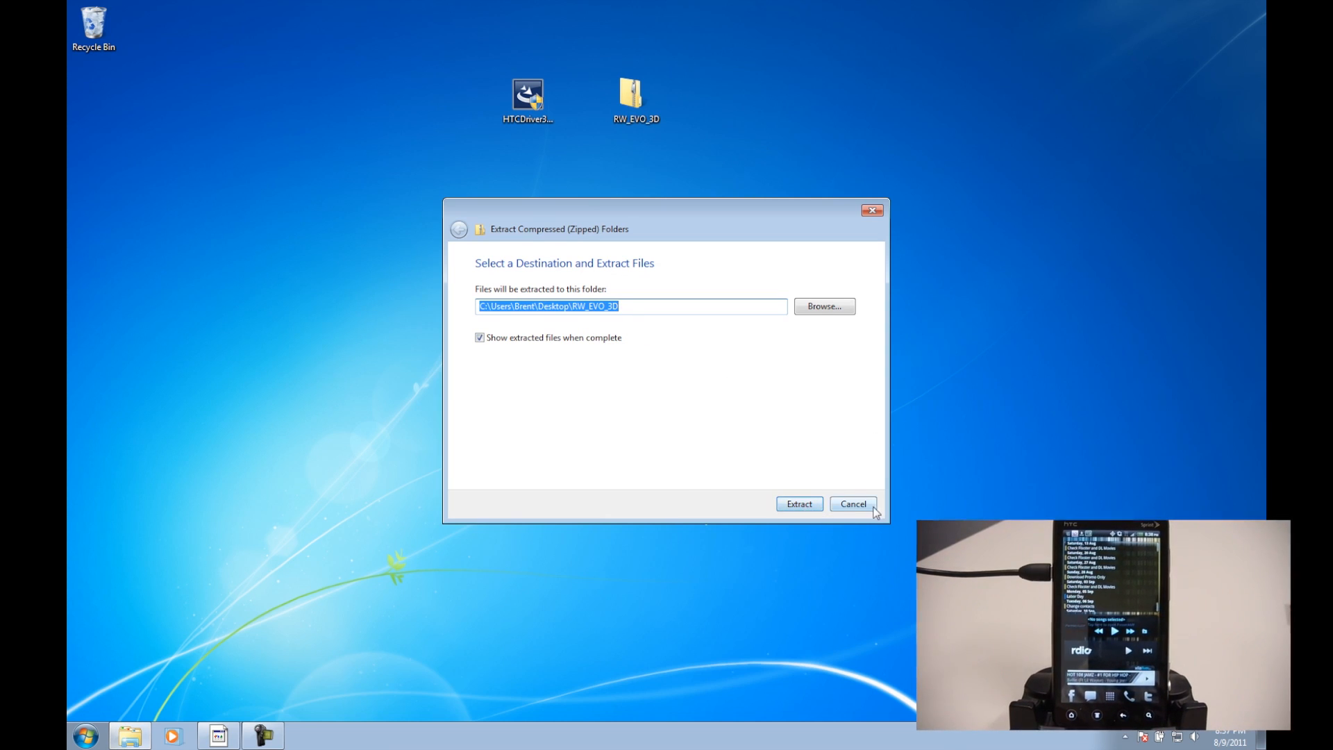
pyautogui.click(798, 503)
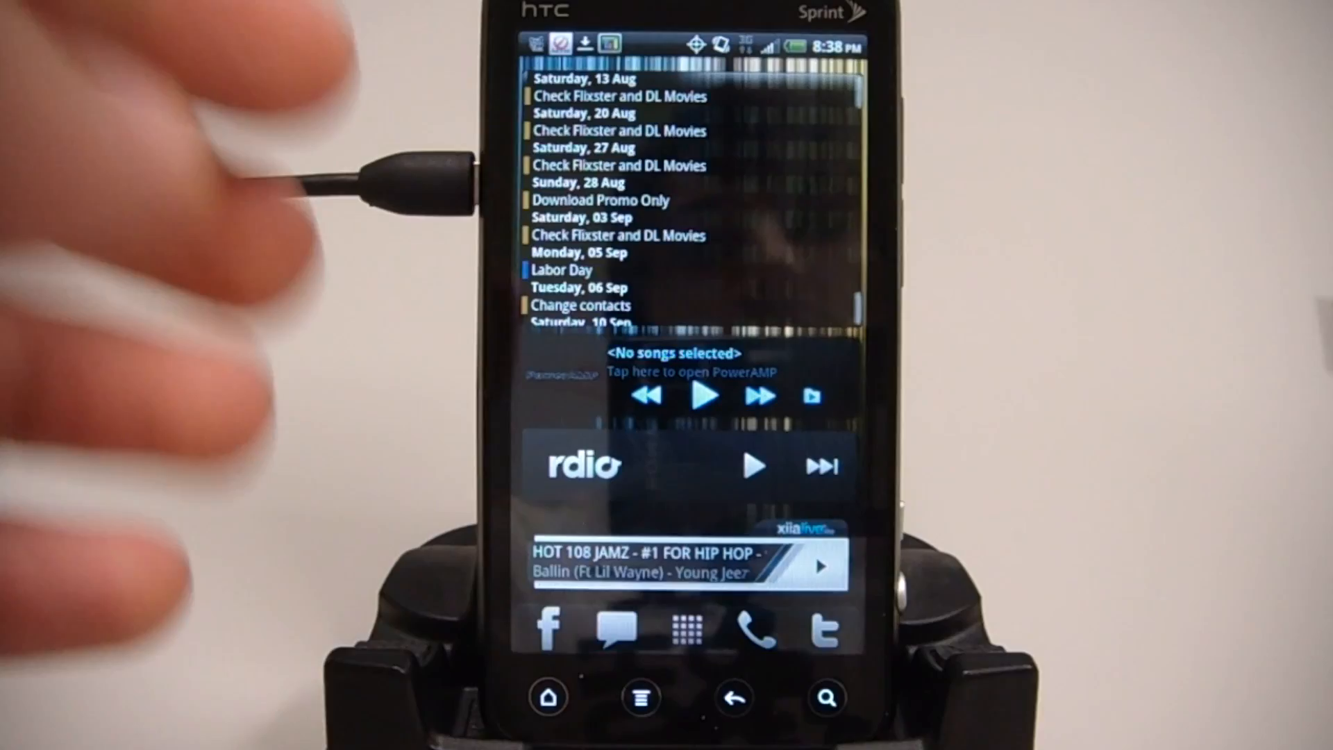
# - Navigate the phone to Settings > Applications > Development
pyautogui.click(640, 696)
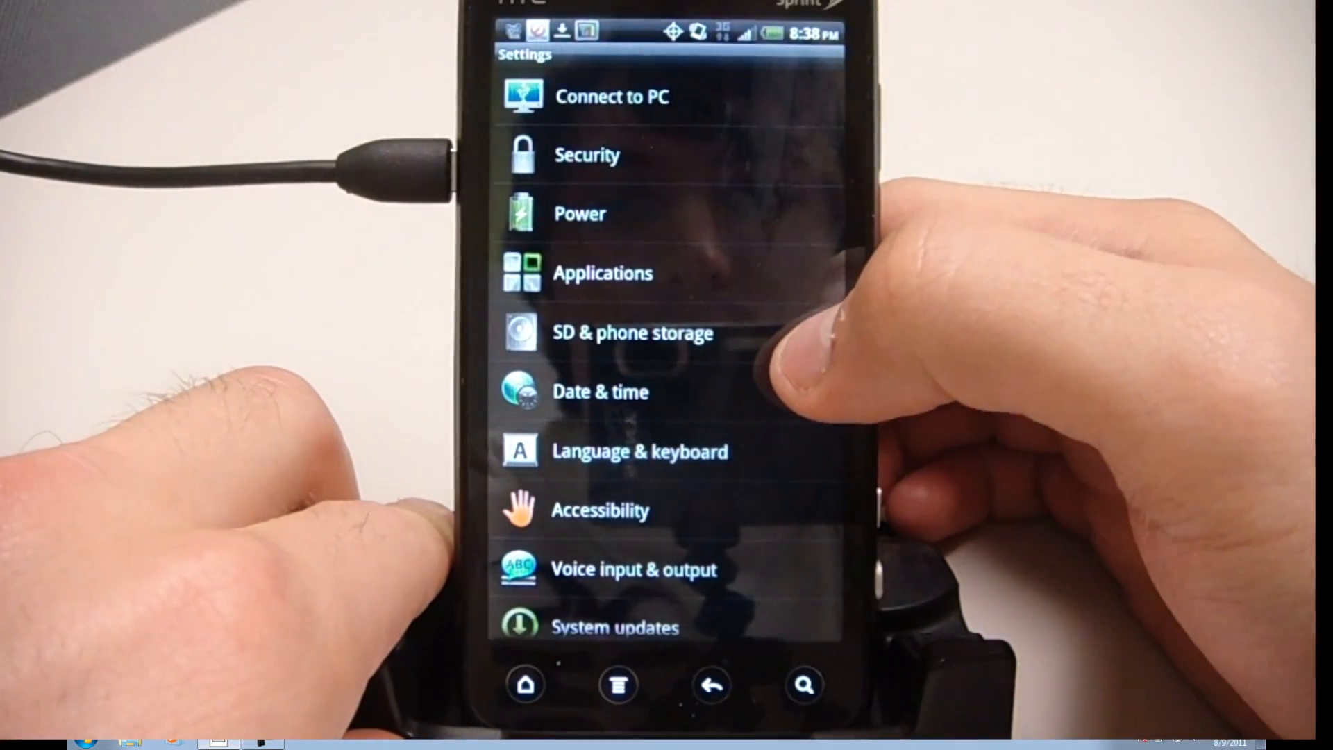
pyautogui.click(600, 273)
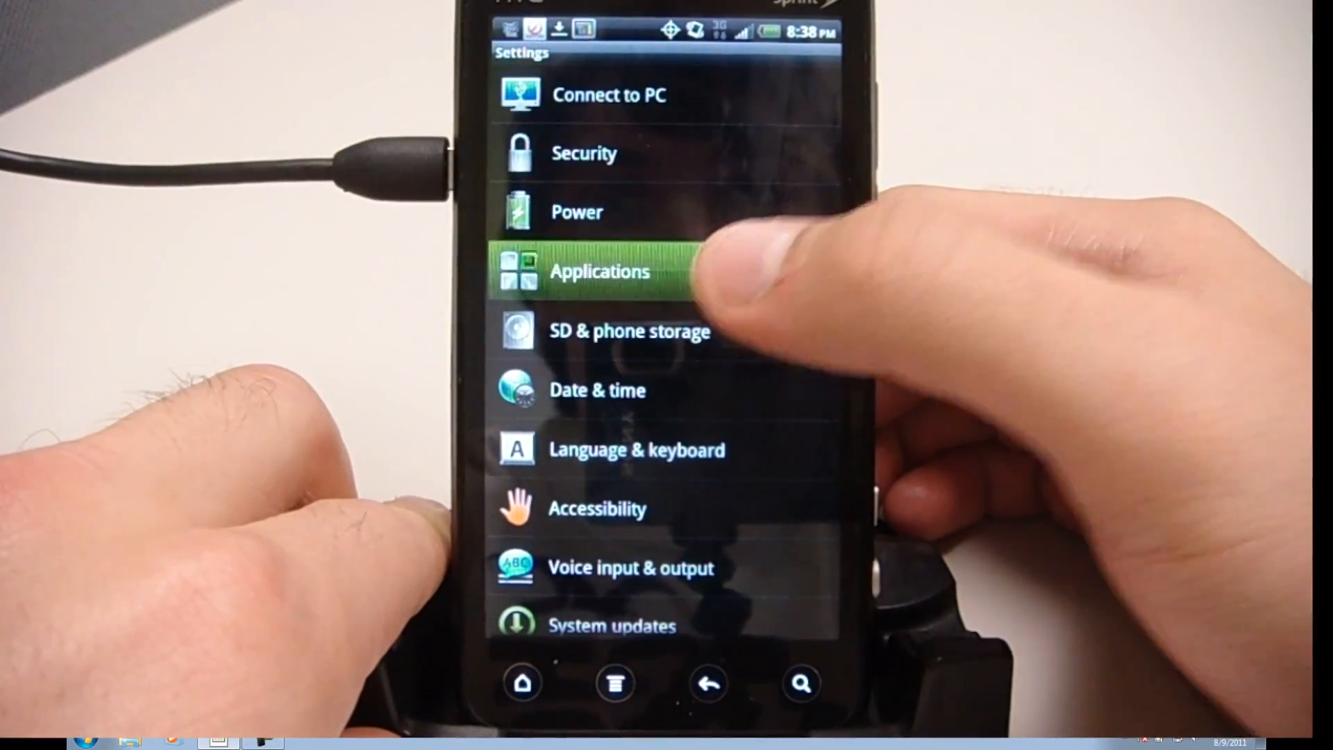
pyautogui.click(599, 270)
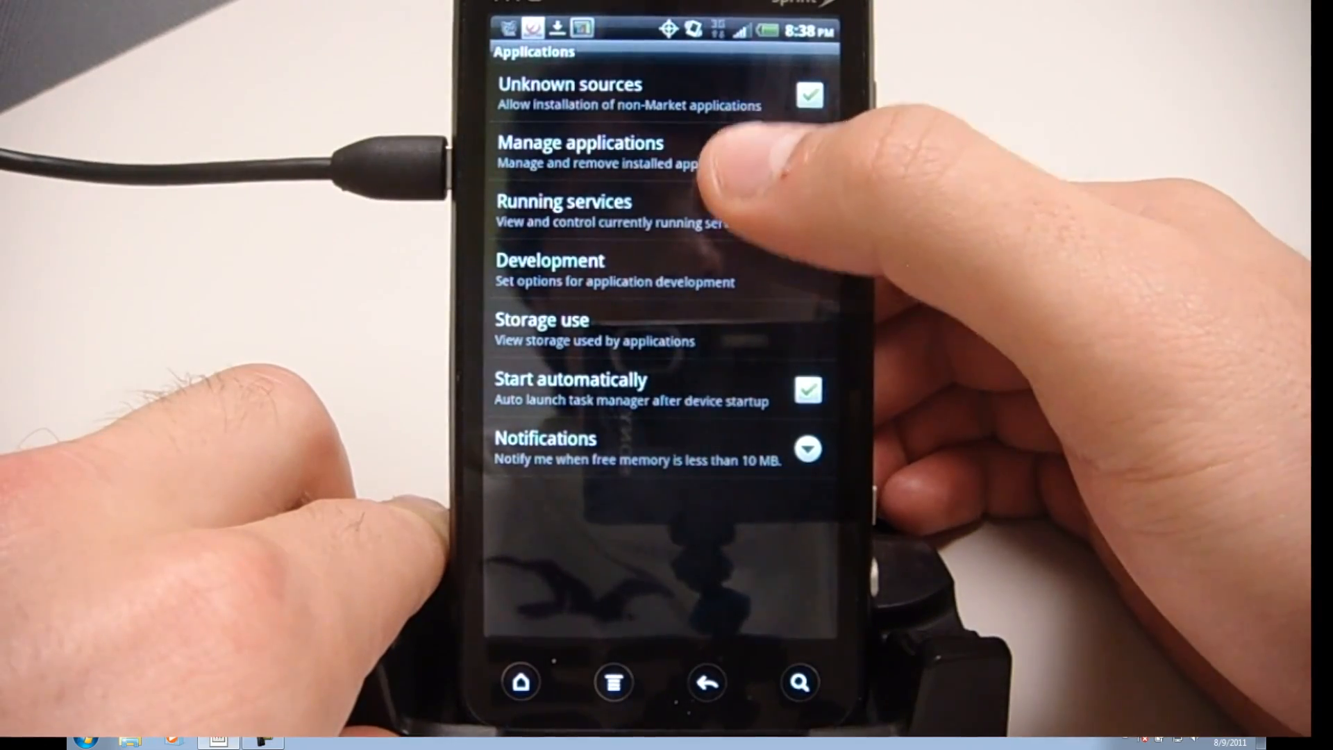
pyautogui.click(549, 259)
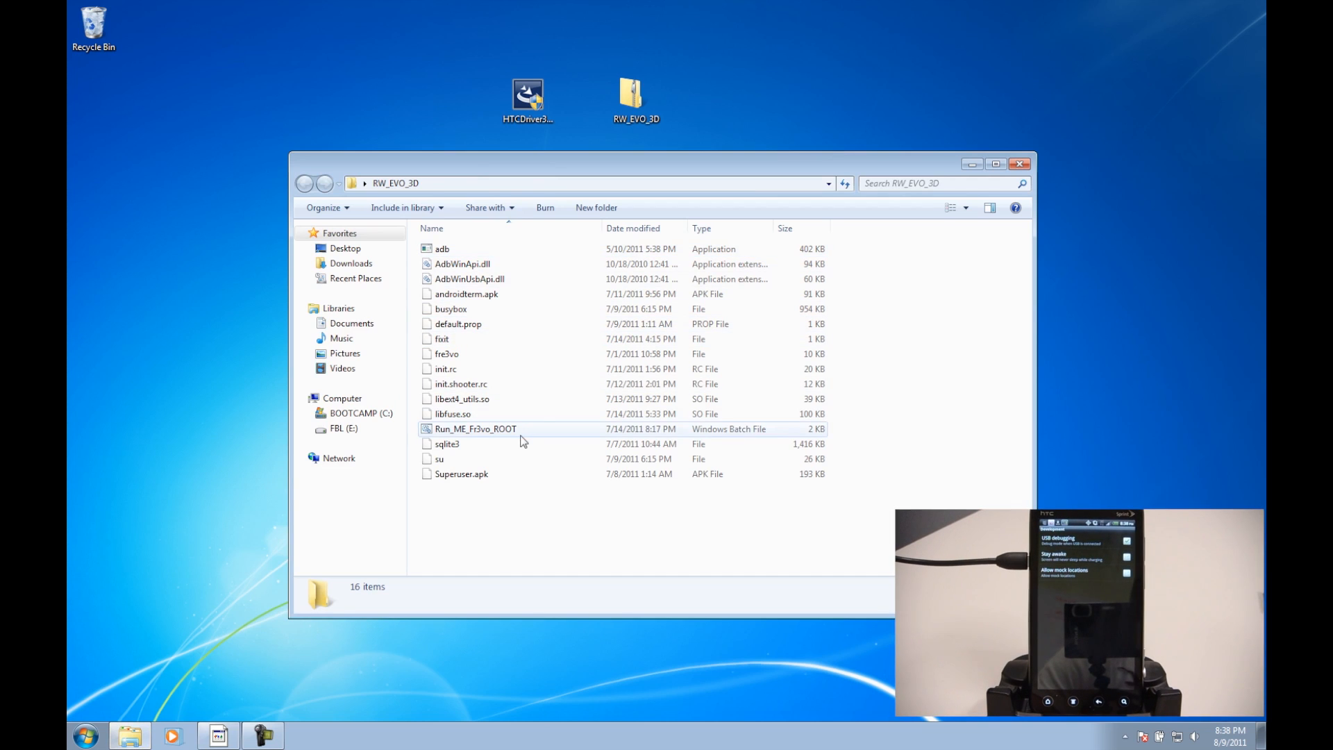
pyautogui.moveTo(463, 433)
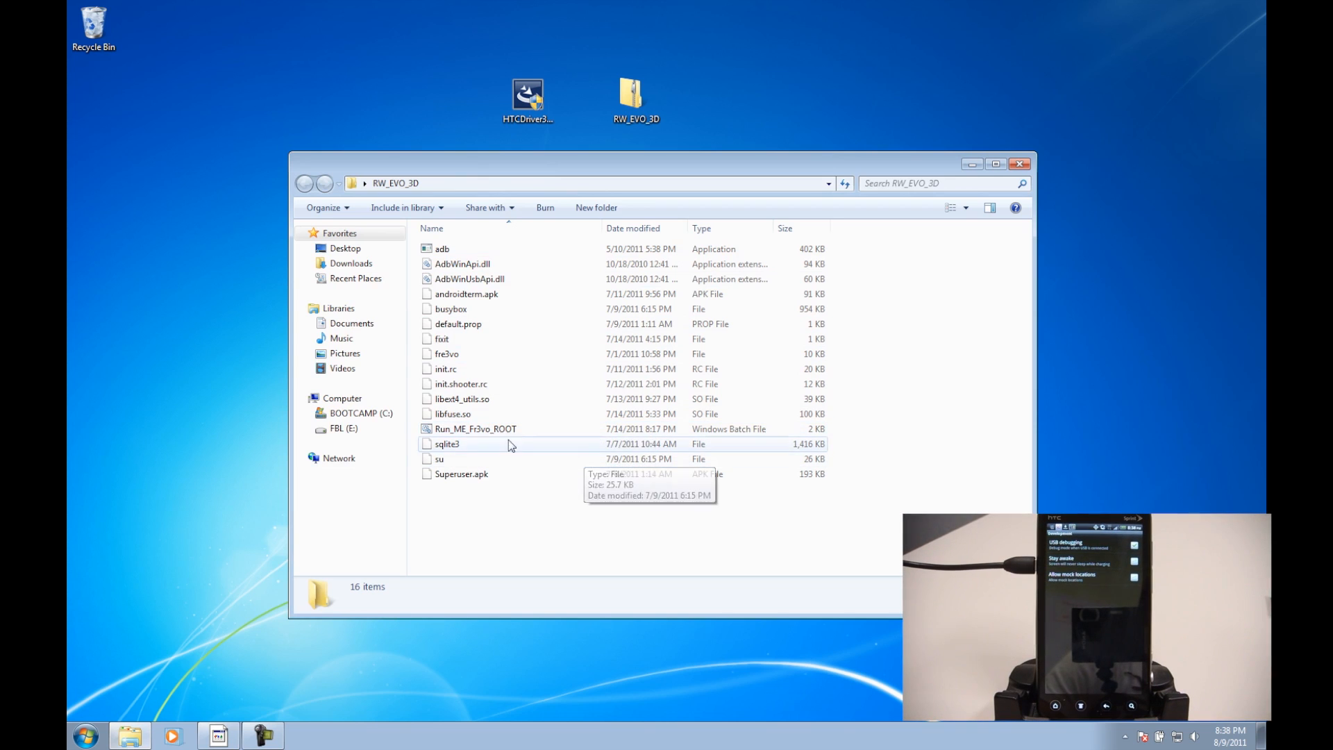
# - Run the Run_ME_Fr3vo_ROOT batch file from the RW_EVO_3D folder
pyautogui.click(475, 428)
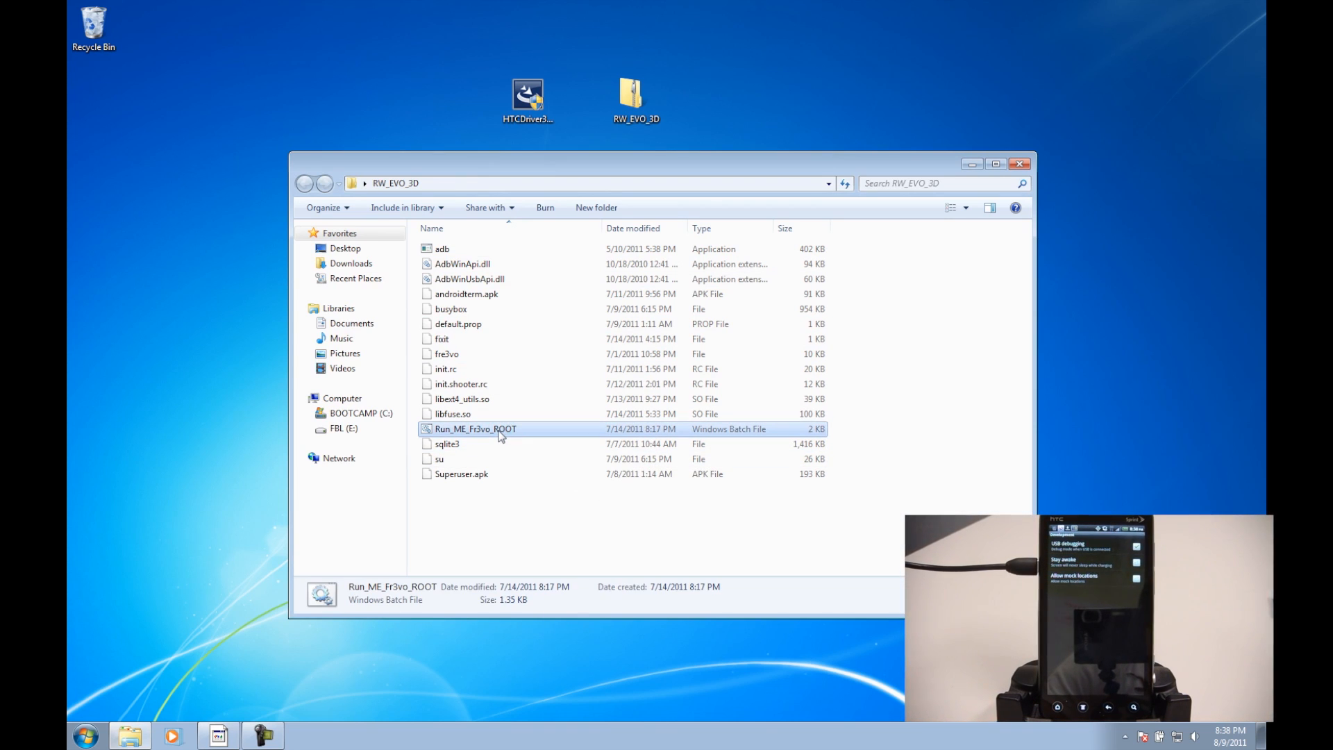
pyautogui.doubleClick(475, 429)
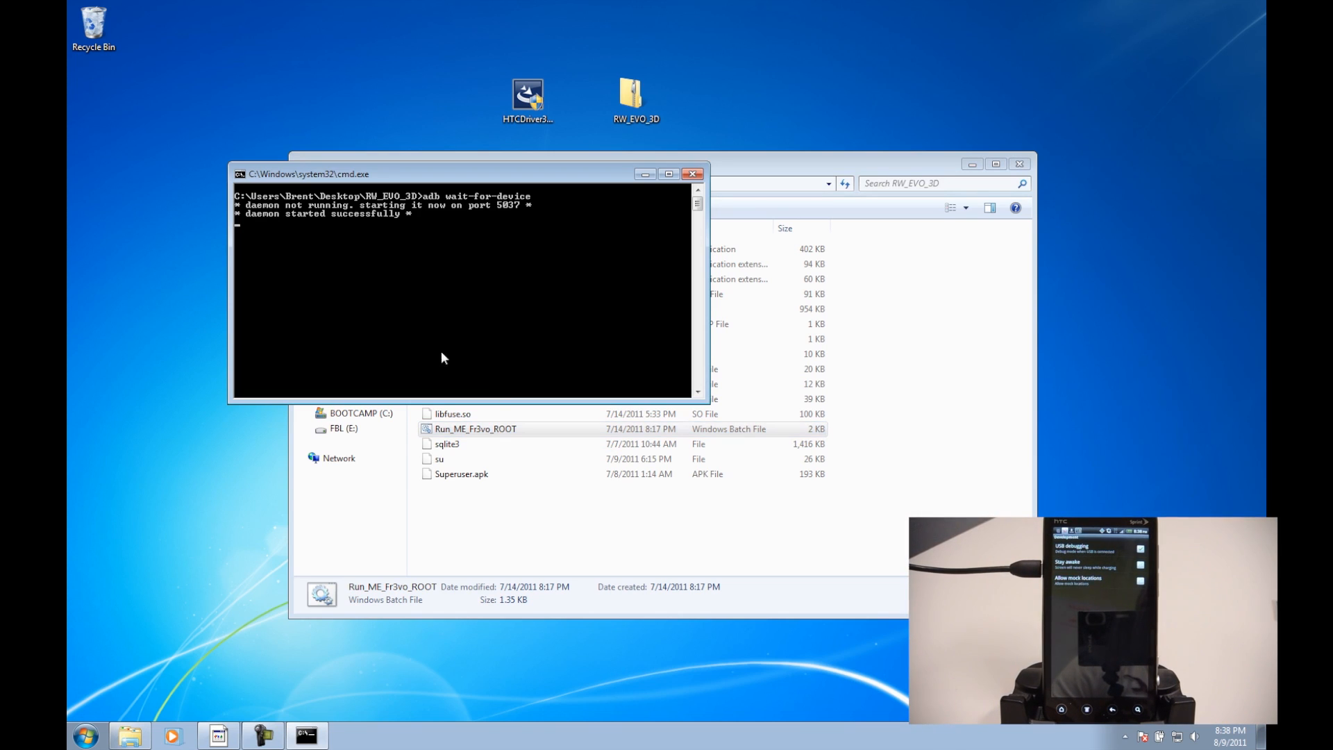
pyautogui.moveTo(474, 324)
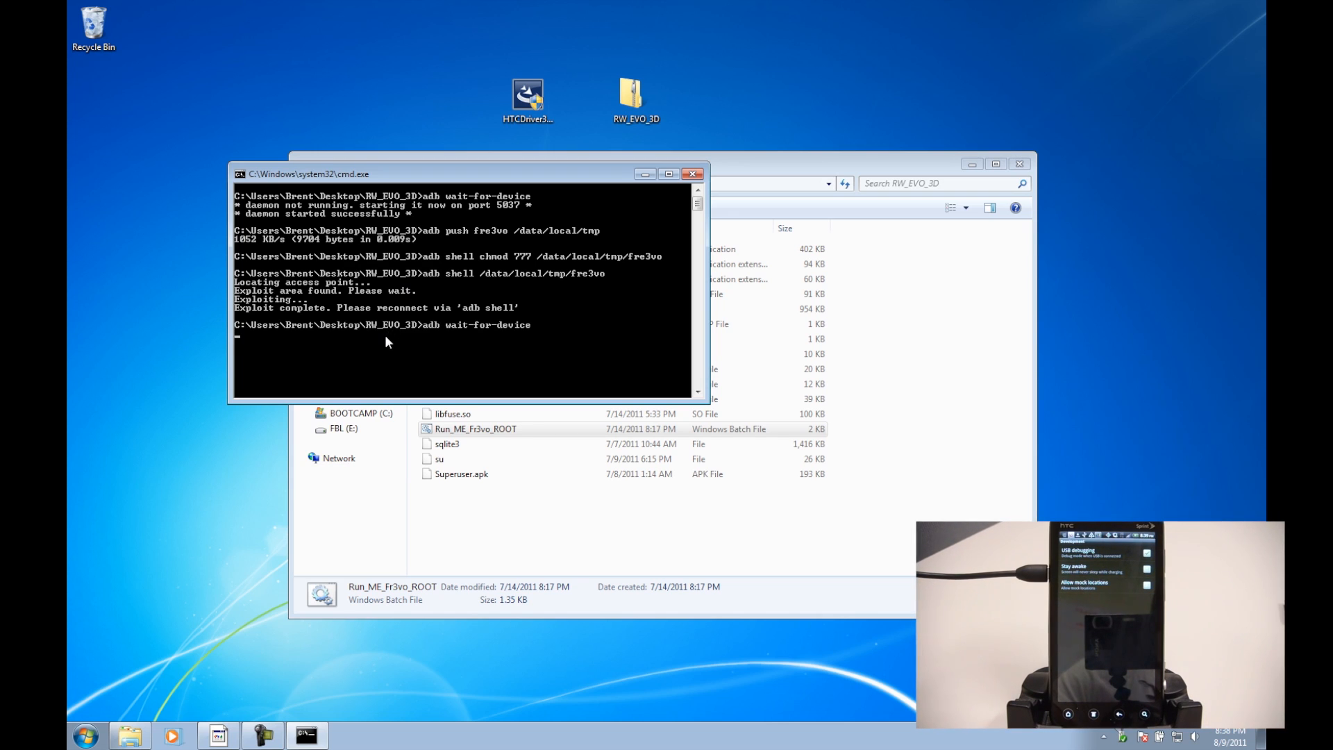
pyautogui.write('adb shell sleep 1')
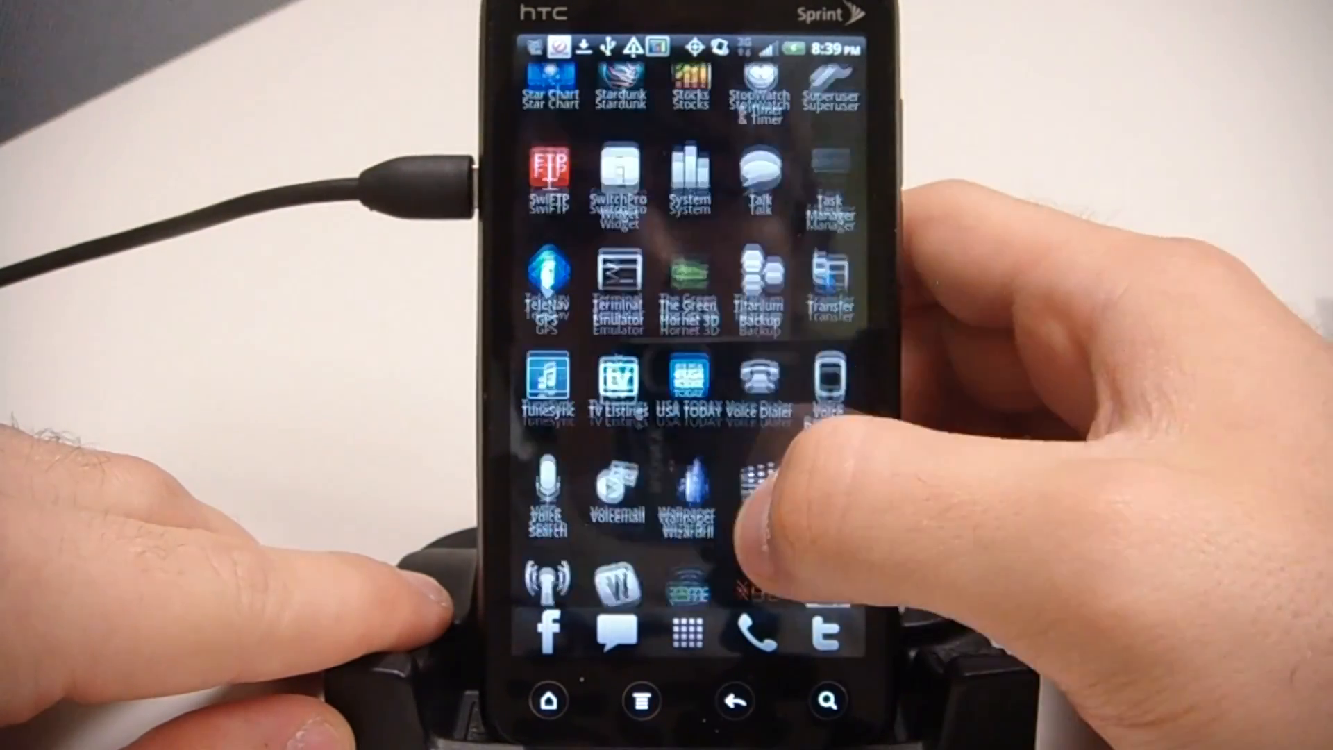
# - Relaunch Titanium Backup, refresh the apps list, and return to the home screen
pyautogui.click(757, 276)
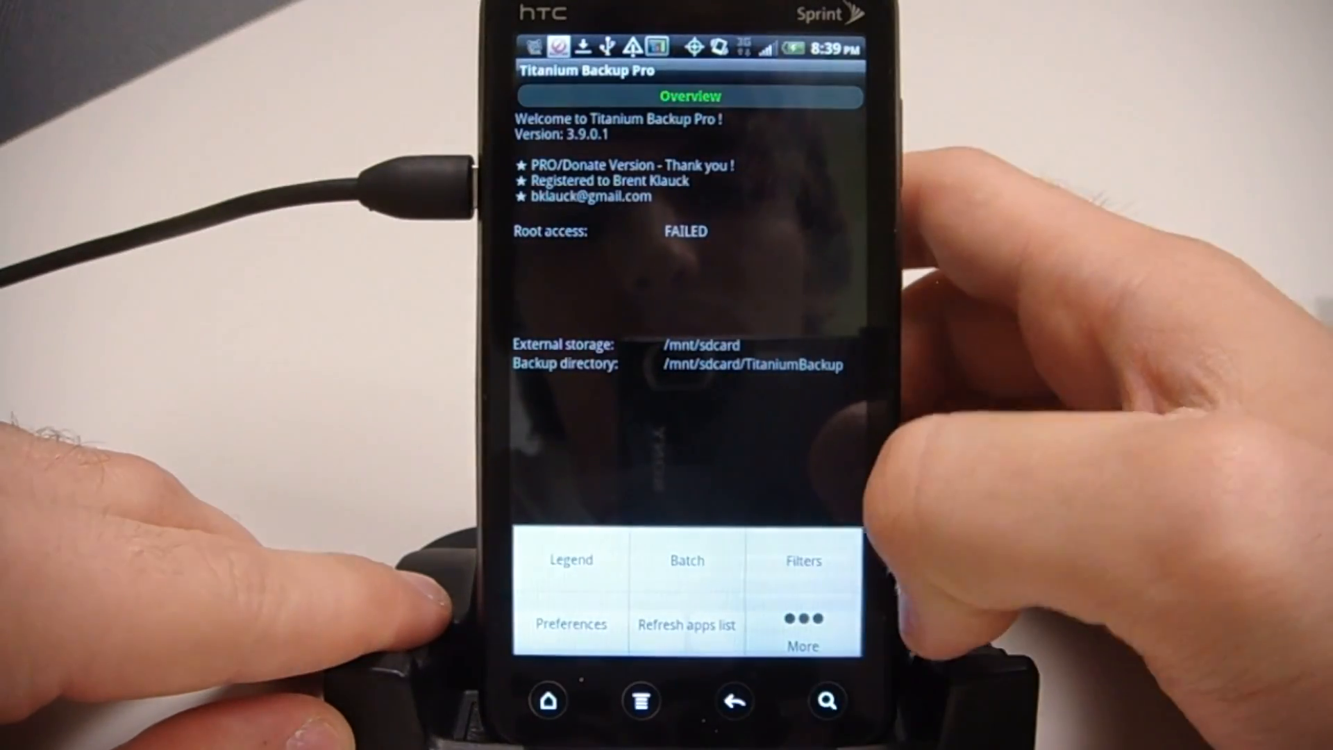
pyautogui.click(686, 624)
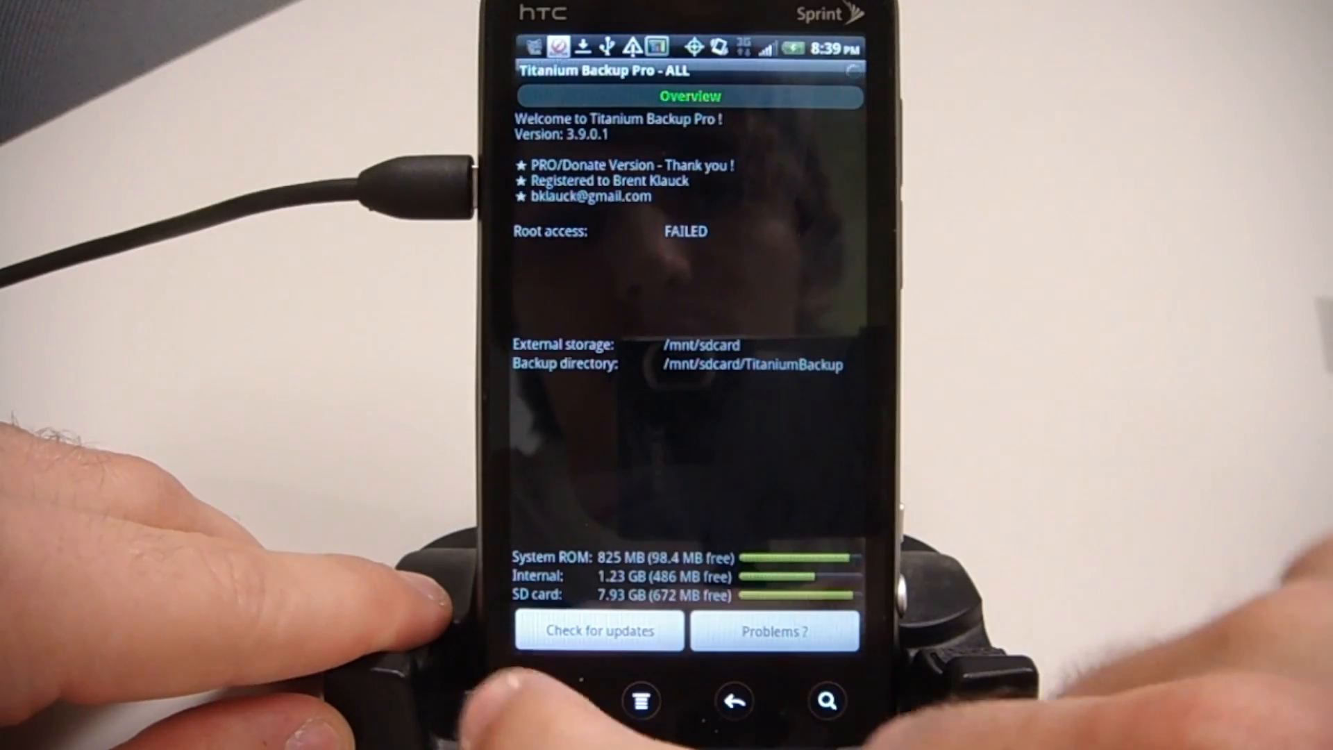
pyautogui.click(731, 700)
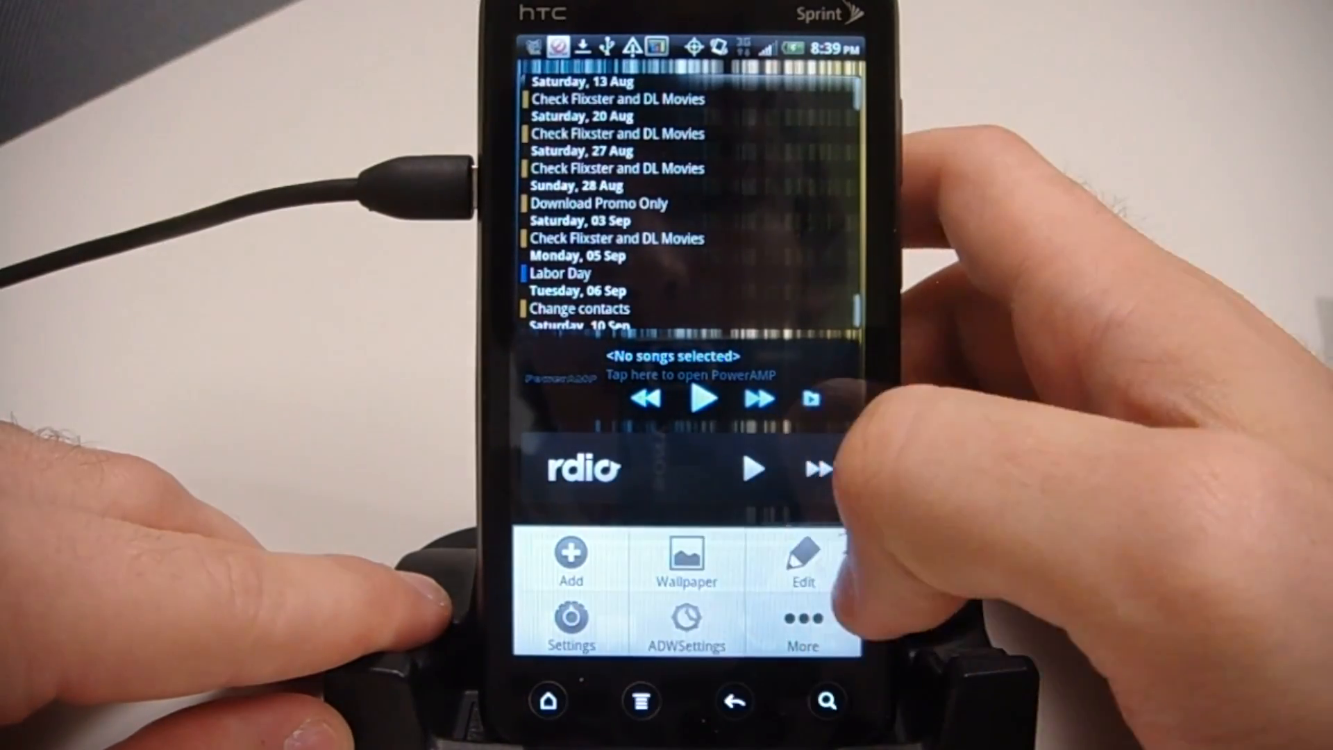
# - Show all installed apps under Settings > Applications > Manage applications, scrolling to Titanium Backup
pyautogui.click(571, 621)
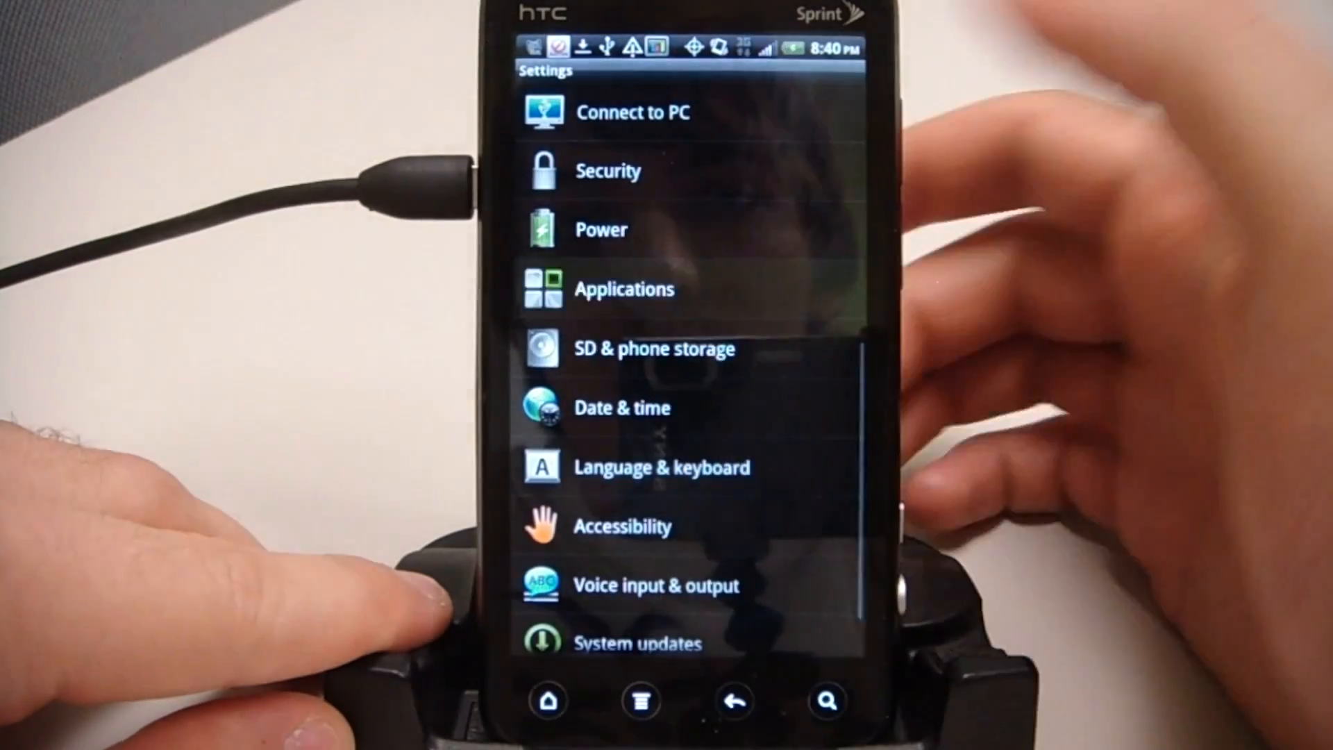
pyautogui.click(624, 289)
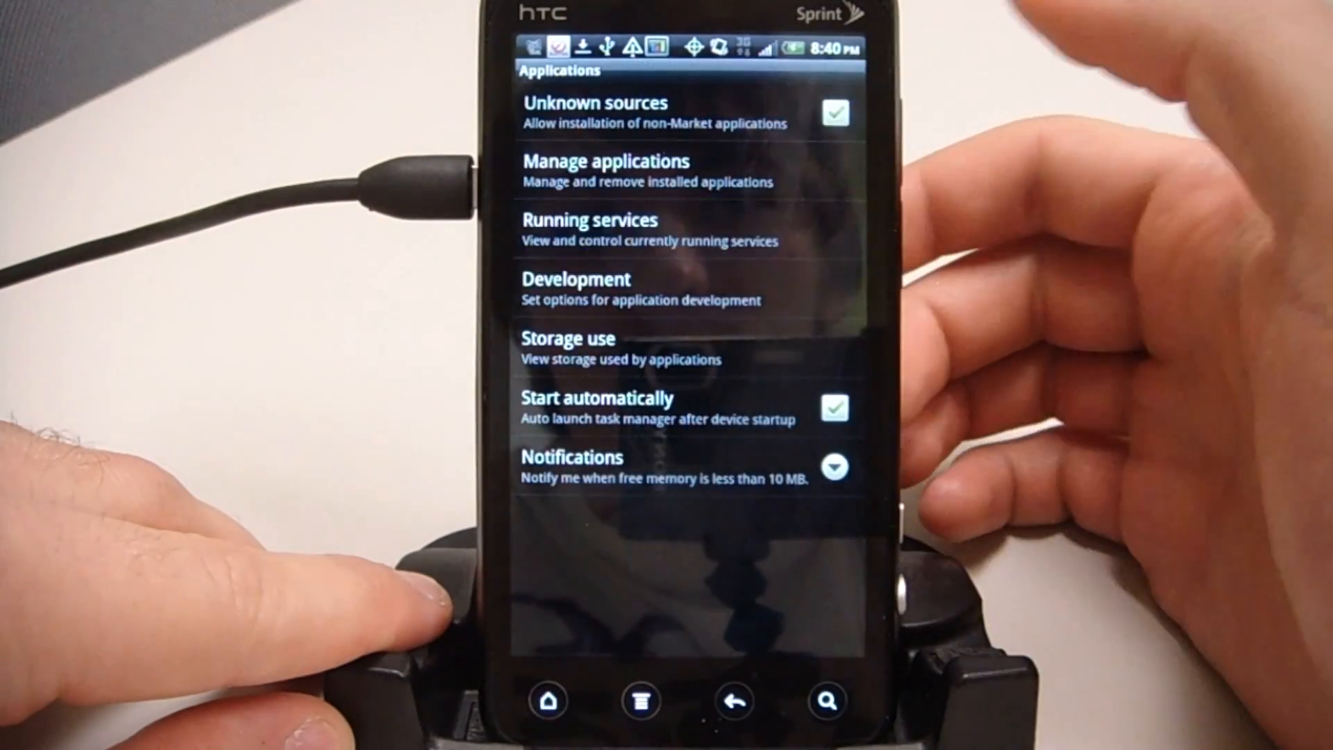
pyautogui.click(606, 170)
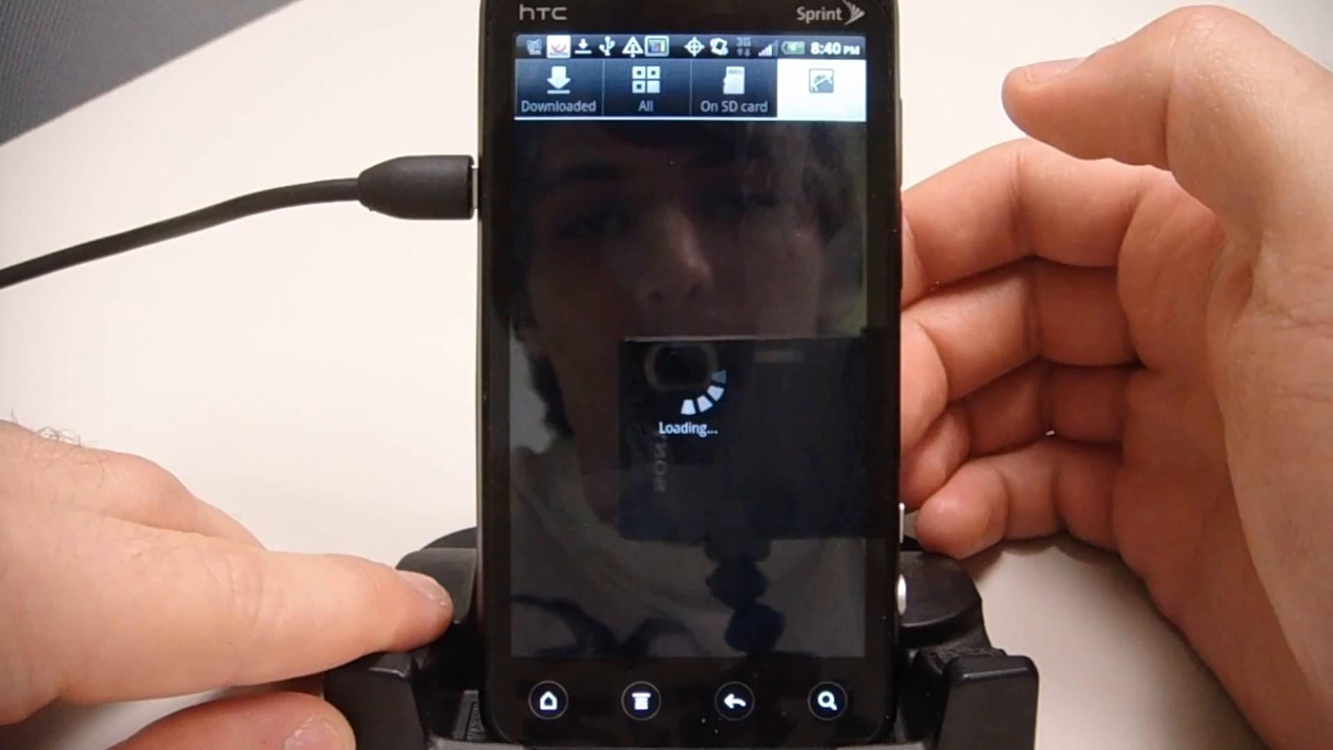
pyautogui.click(821, 89)
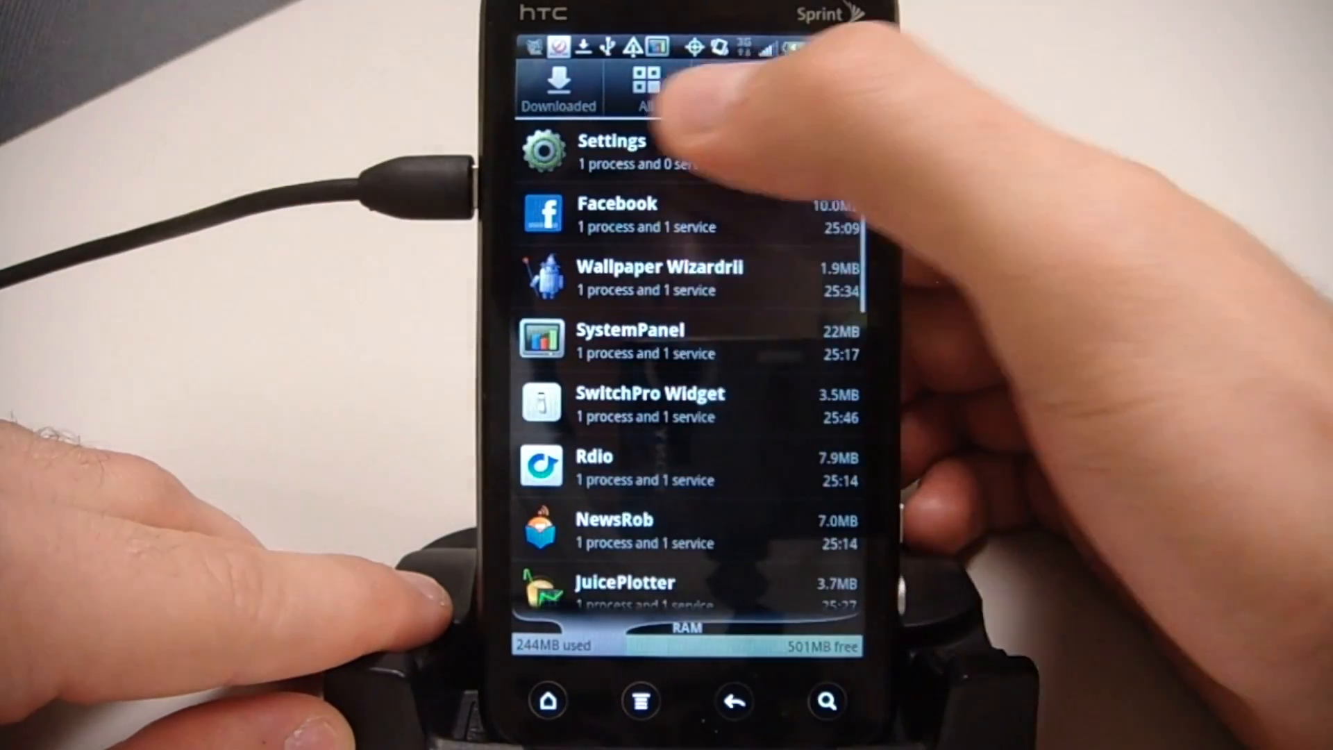
pyautogui.click(648, 85)
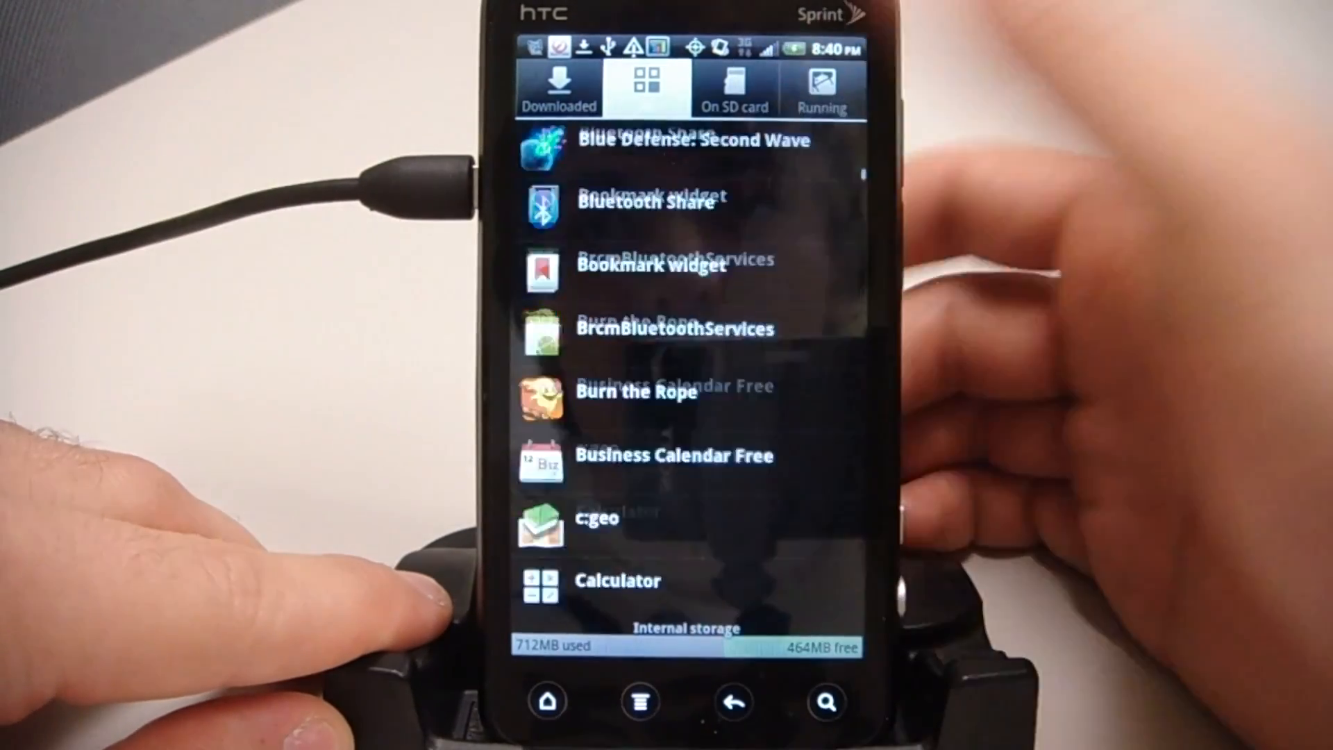
pyautogui.scroll(-3)
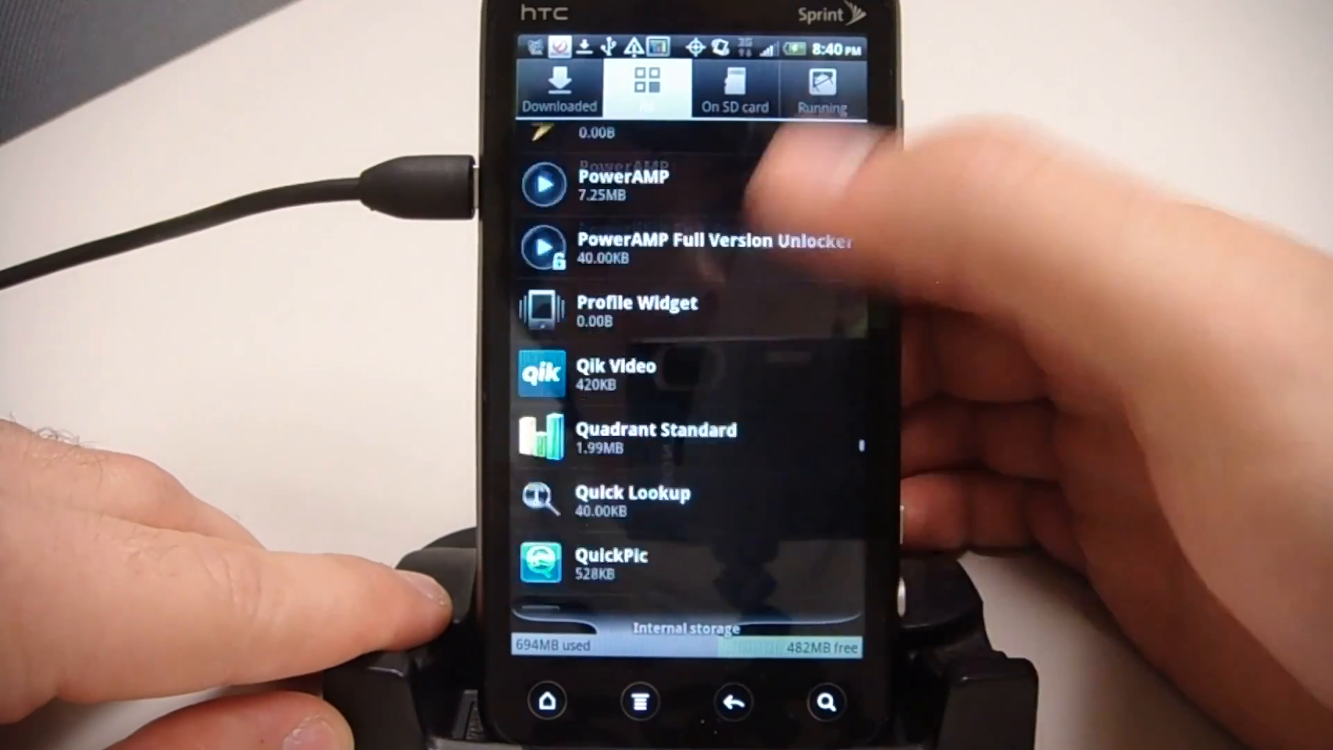
pyautogui.scroll(-3)
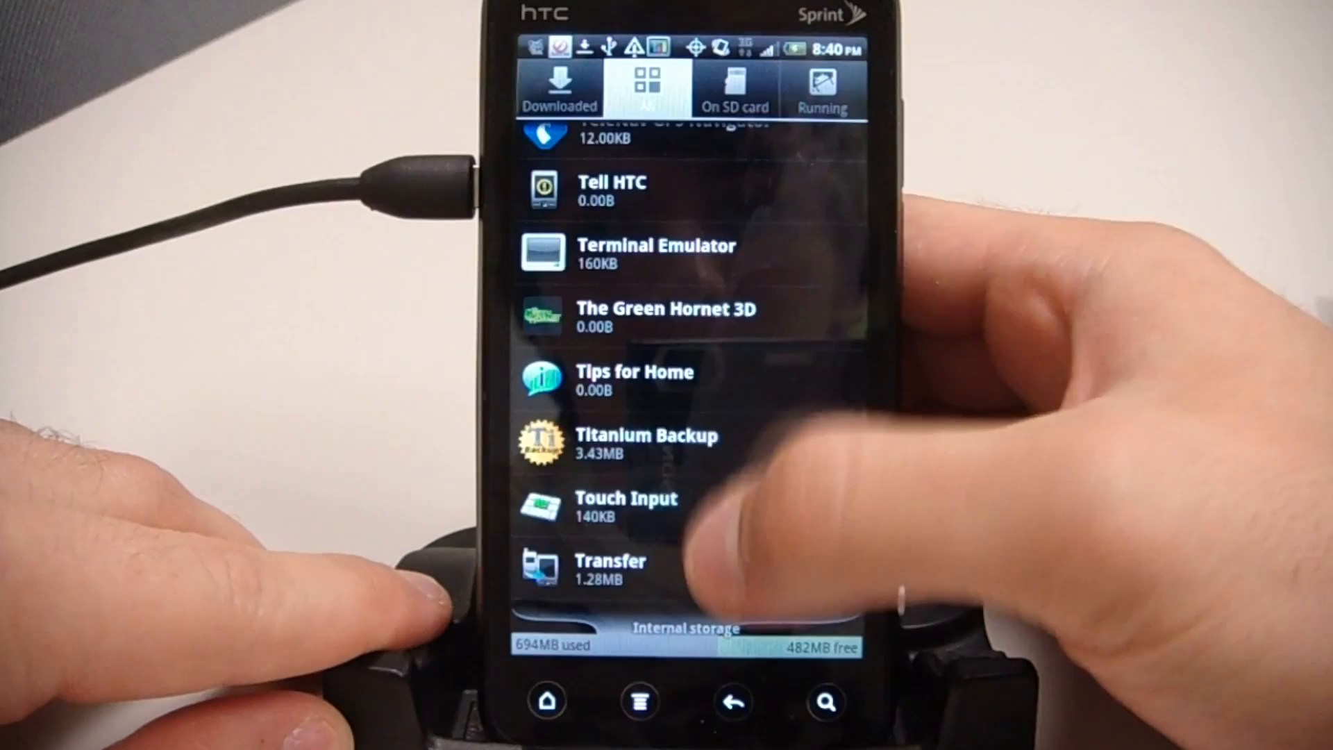
pyautogui.scroll(-3)
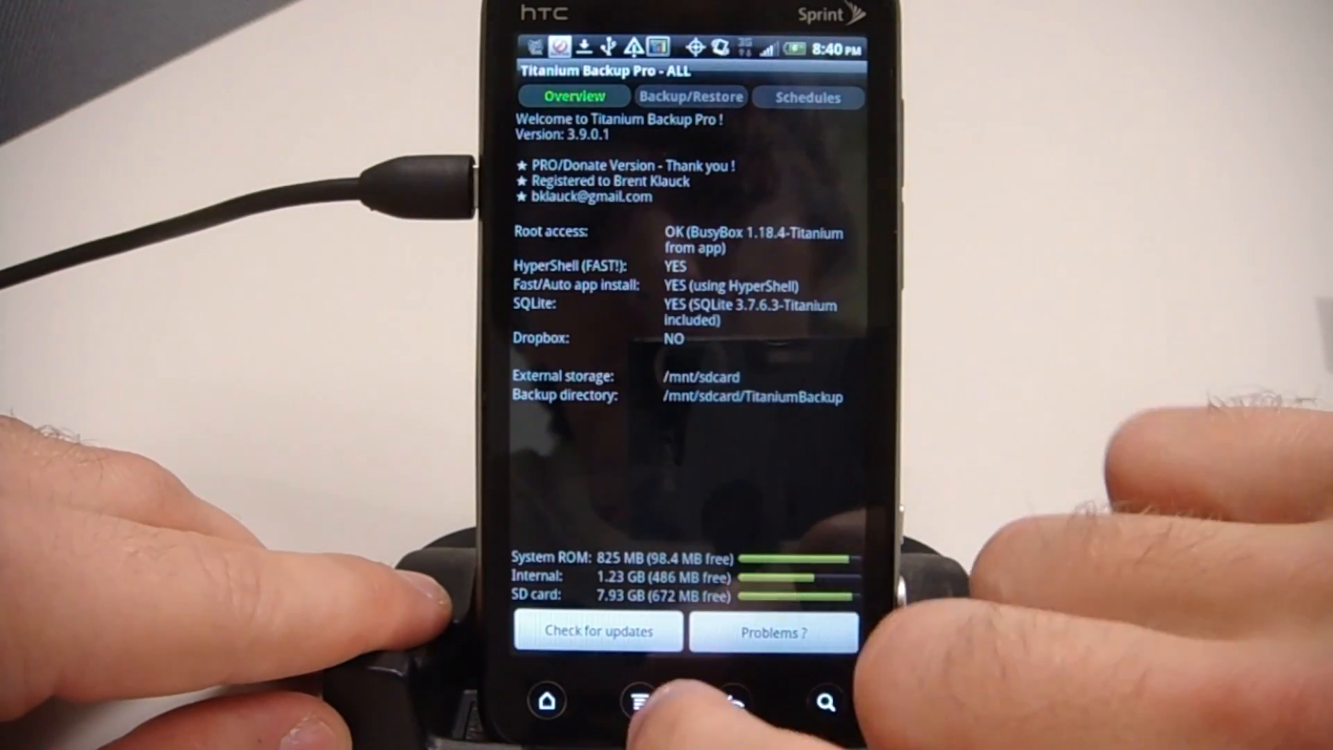
# - Open and close Titanium Backup's menu and Problems? troubleshooting dialog
pyautogui.click(637, 700)
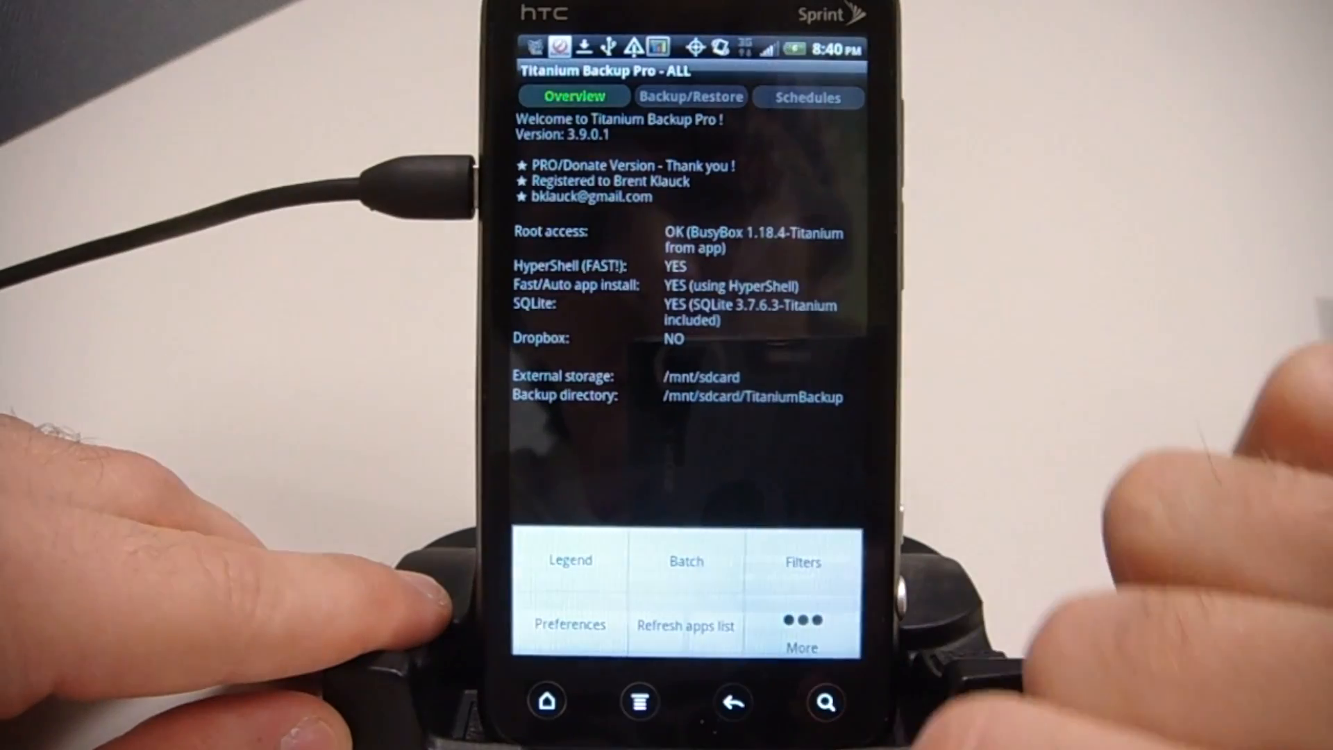
pyautogui.click(800, 625)
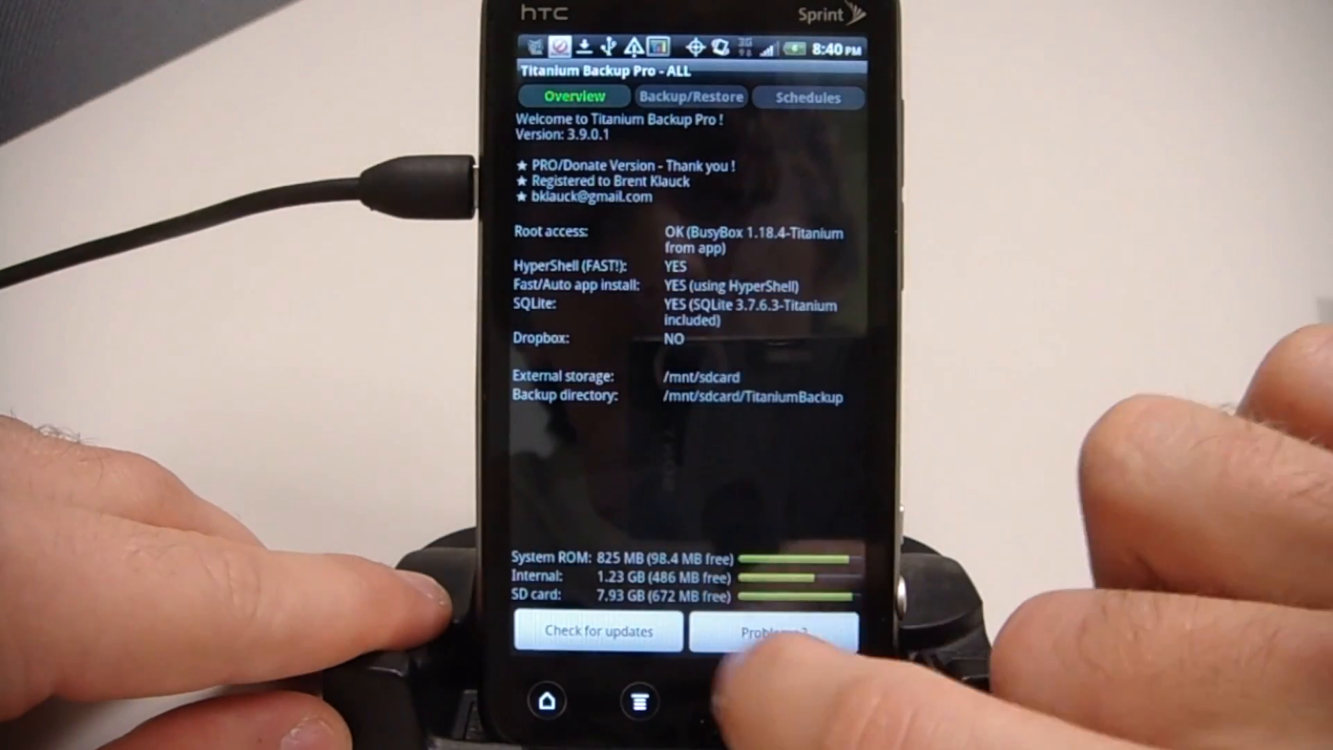
pyautogui.click(768, 631)
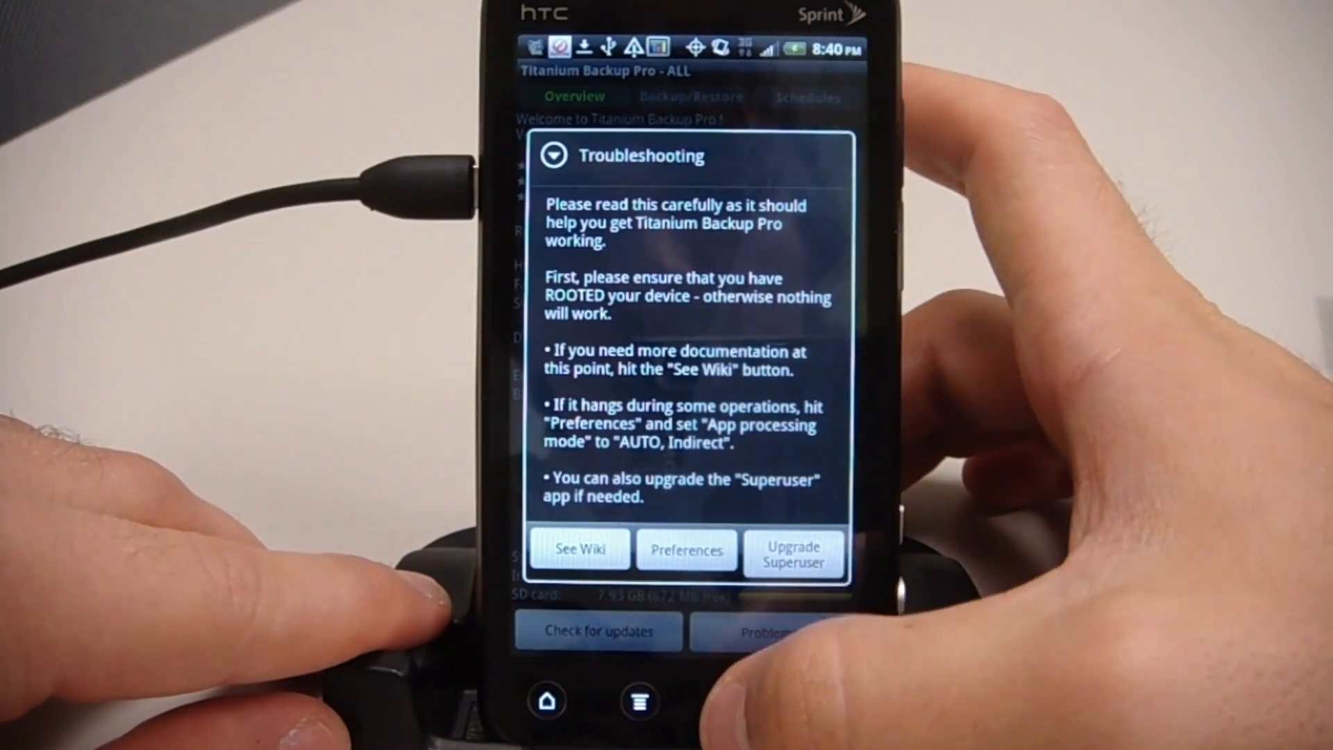
pyautogui.click(553, 154)
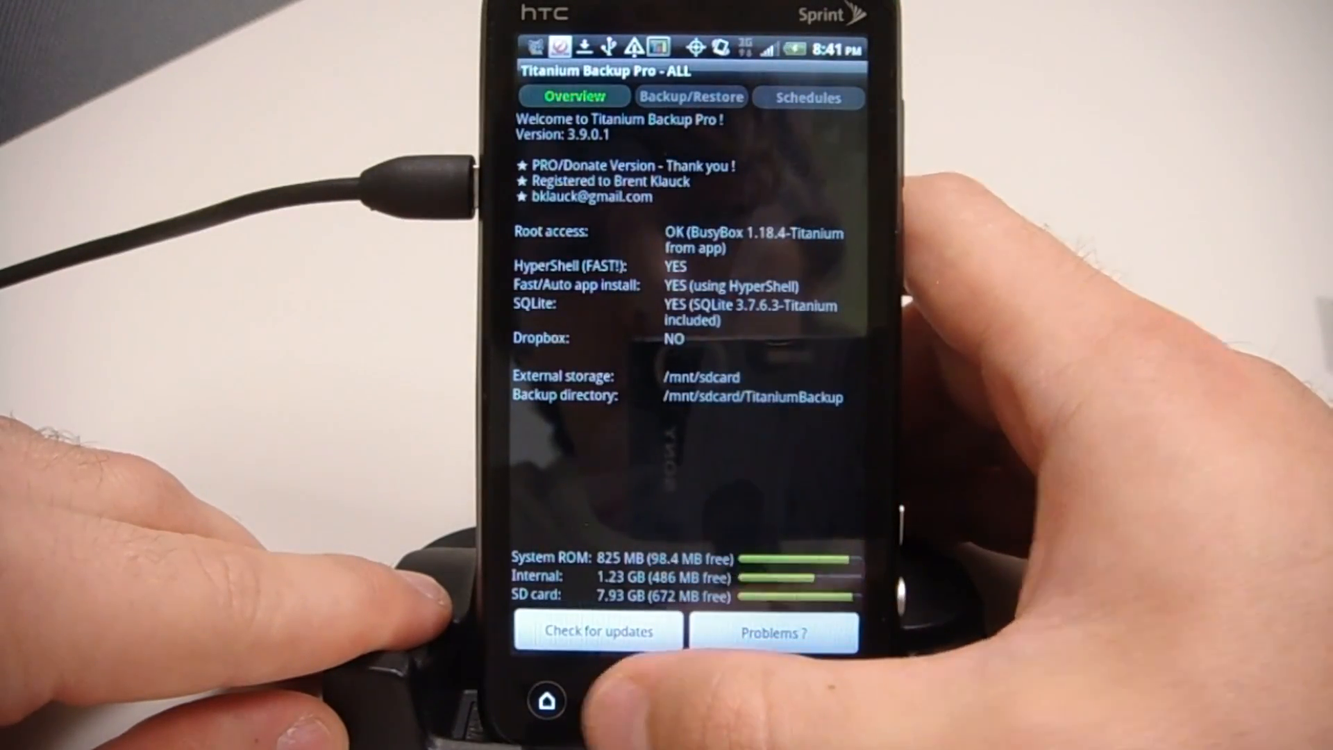
# - Open Batch Backup/Restore from the menu and scroll through the actions
pyautogui.click(690, 96)
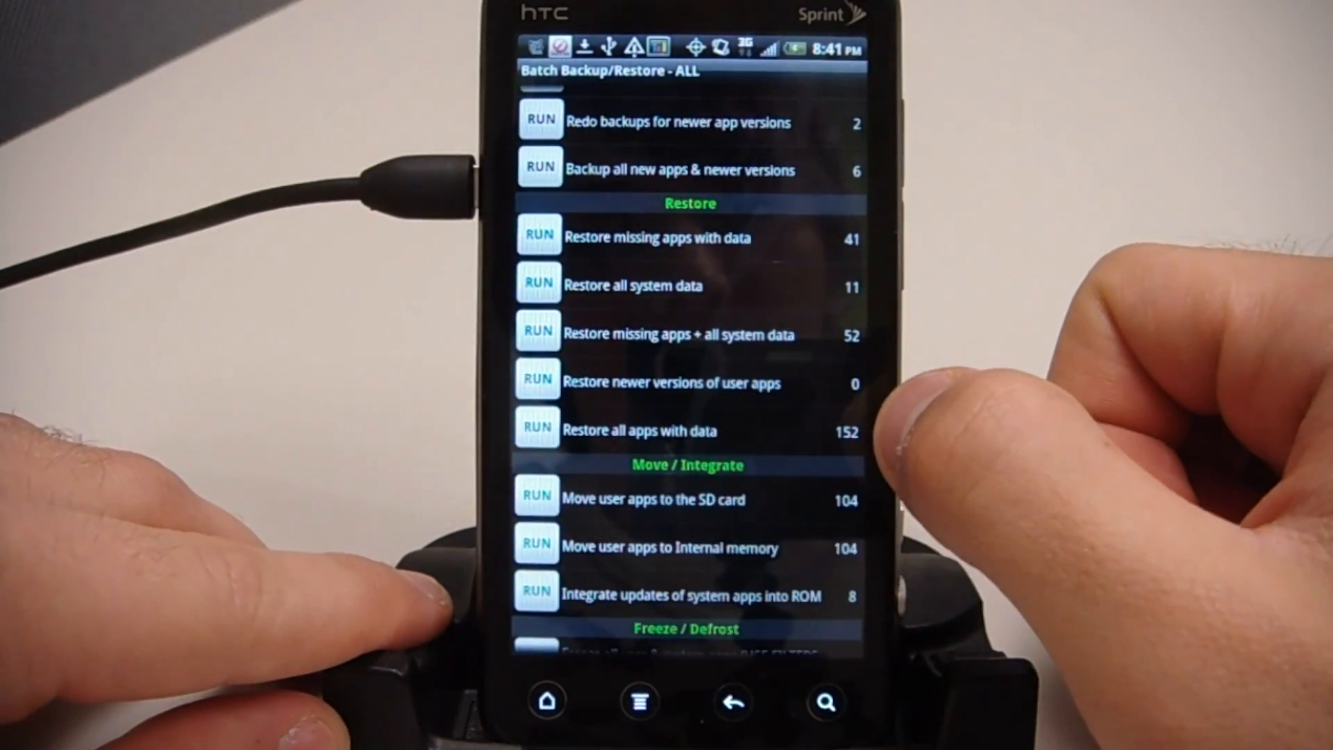
pyautogui.scroll(-3)
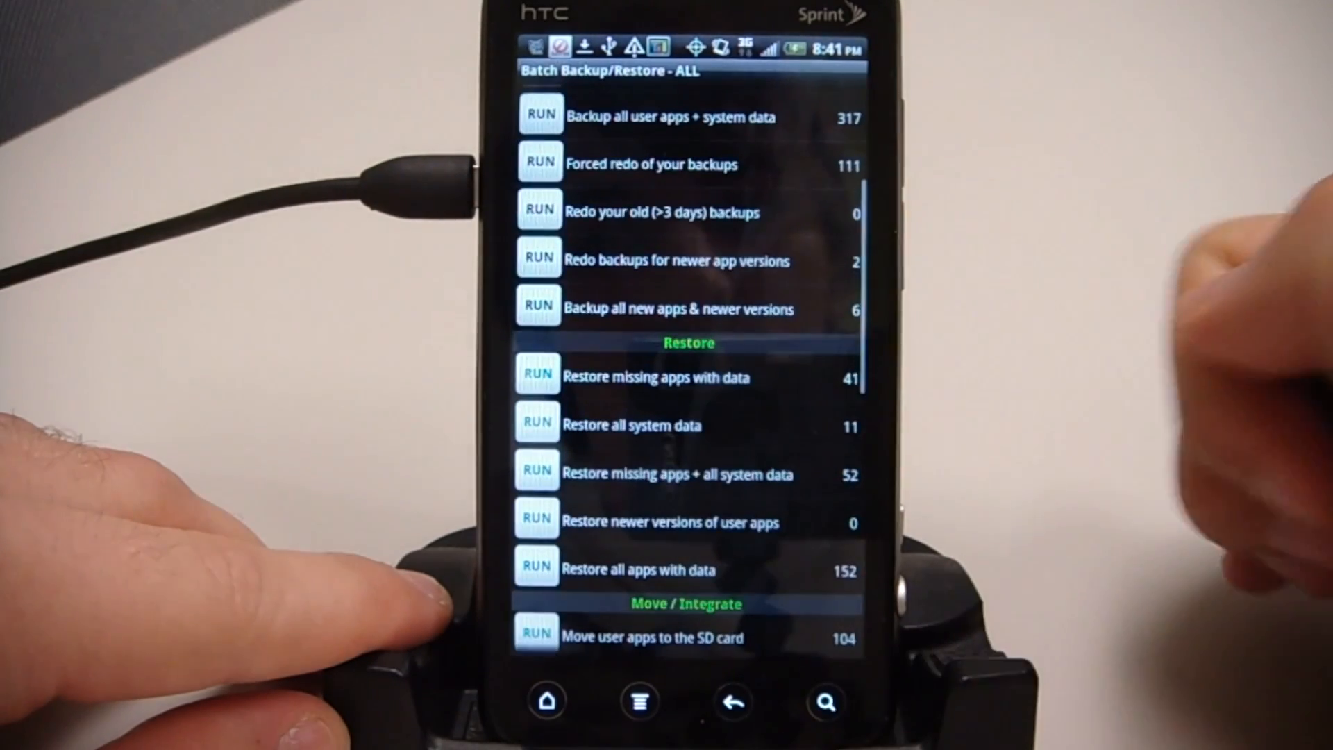